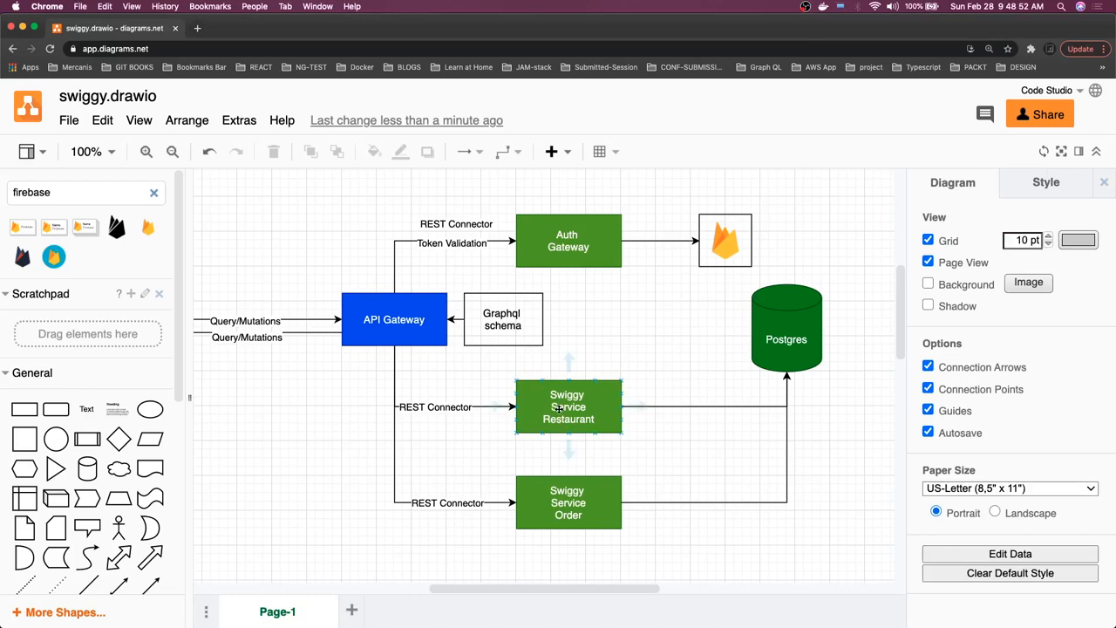
Draw an arrow from the Graphql schema box into the API Gateway, checking the connected shapes.
{"action": "left_click", "coordinate": [568, 406]}
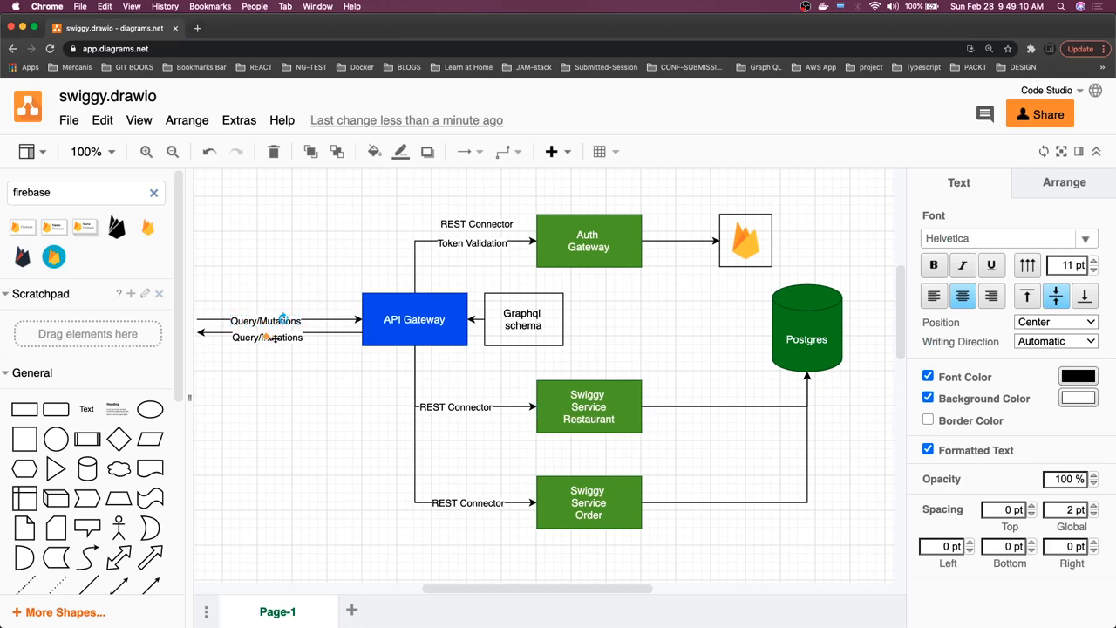
{"action": "left_click", "coordinate": [414, 319]}
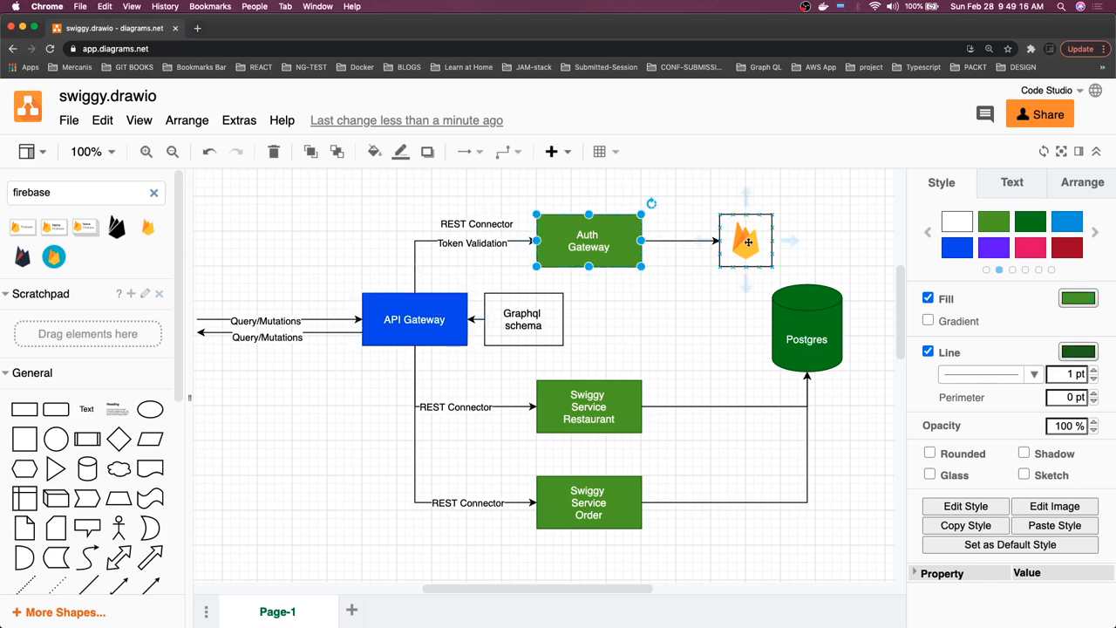
{"action": "left_click", "coordinate": [746, 242]}
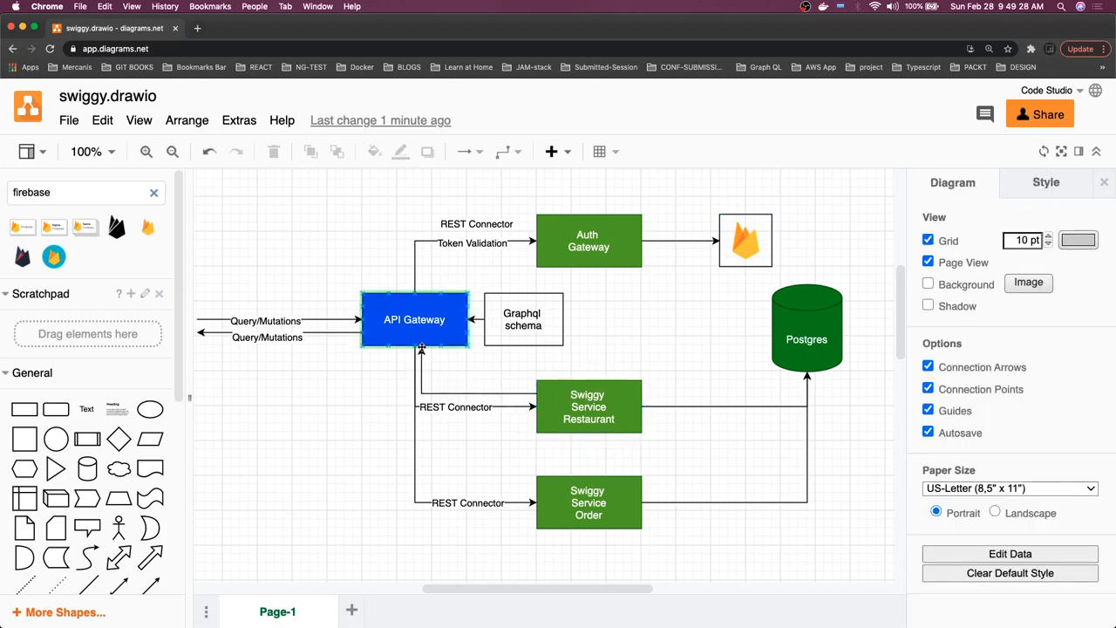
Finish the connector from Swiggy Service Restaurant into API Gateway and check the linked boxes.
{"action": "left_click", "coordinate": [478, 392]}
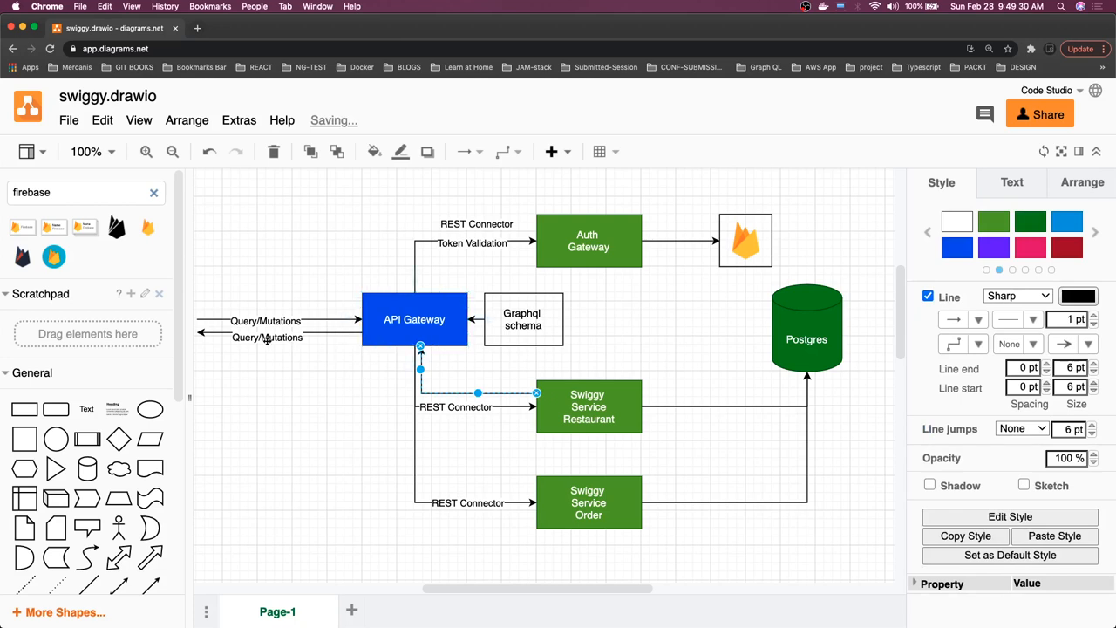
{"action": "mouse_move", "coordinate": [330, 347]}
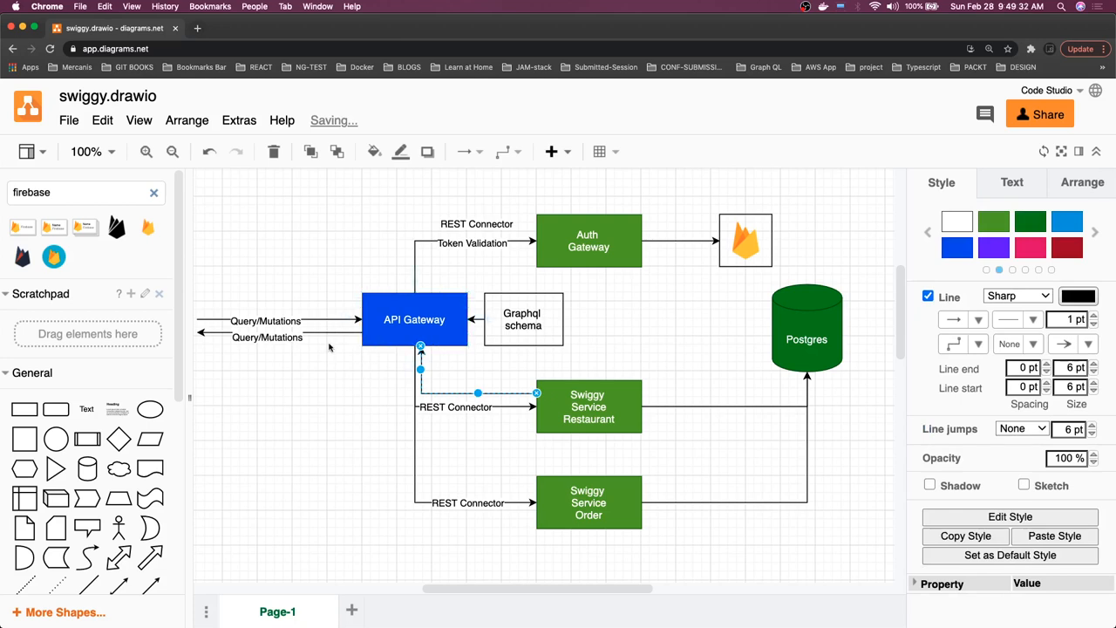
{"action": "left_click", "coordinate": [414, 319]}
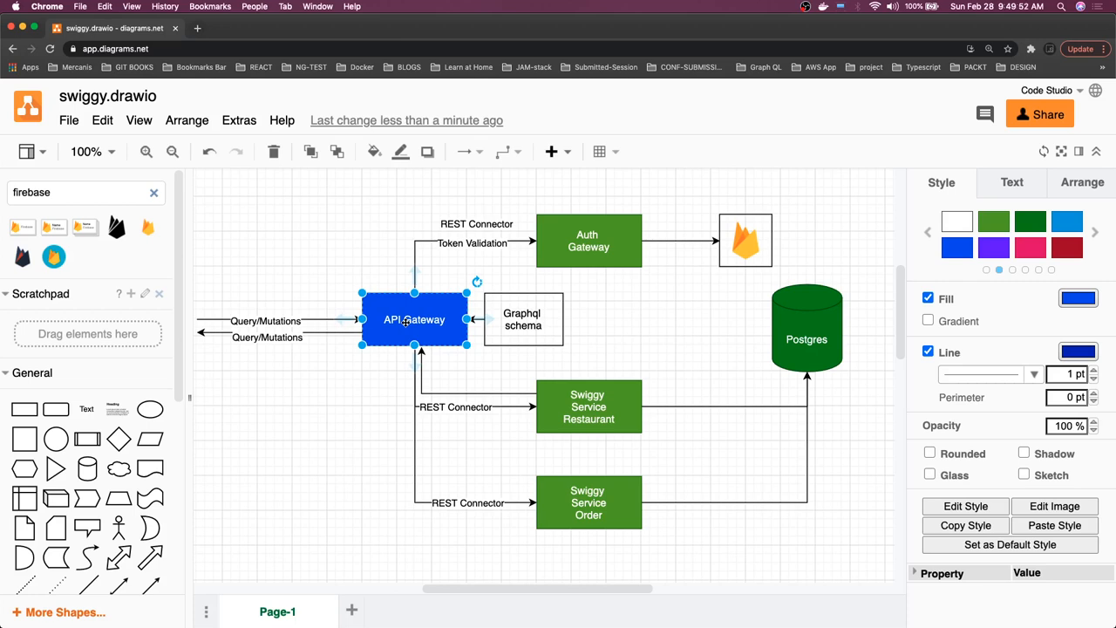
{"action": "left_click", "coordinate": [589, 407]}
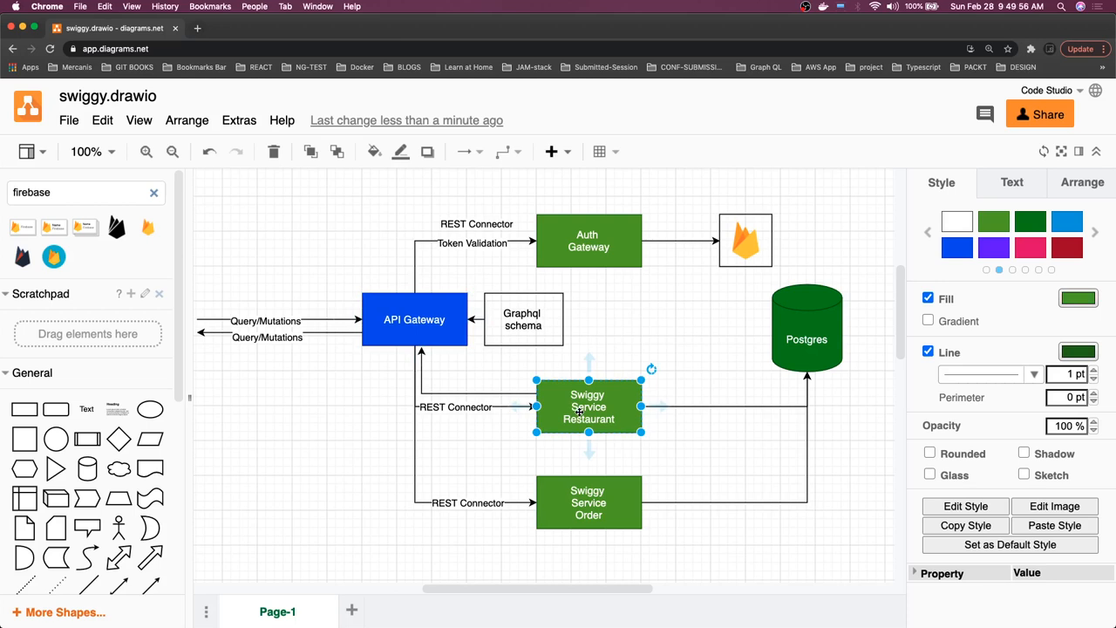
{"action": "left_click", "coordinate": [588, 241]}
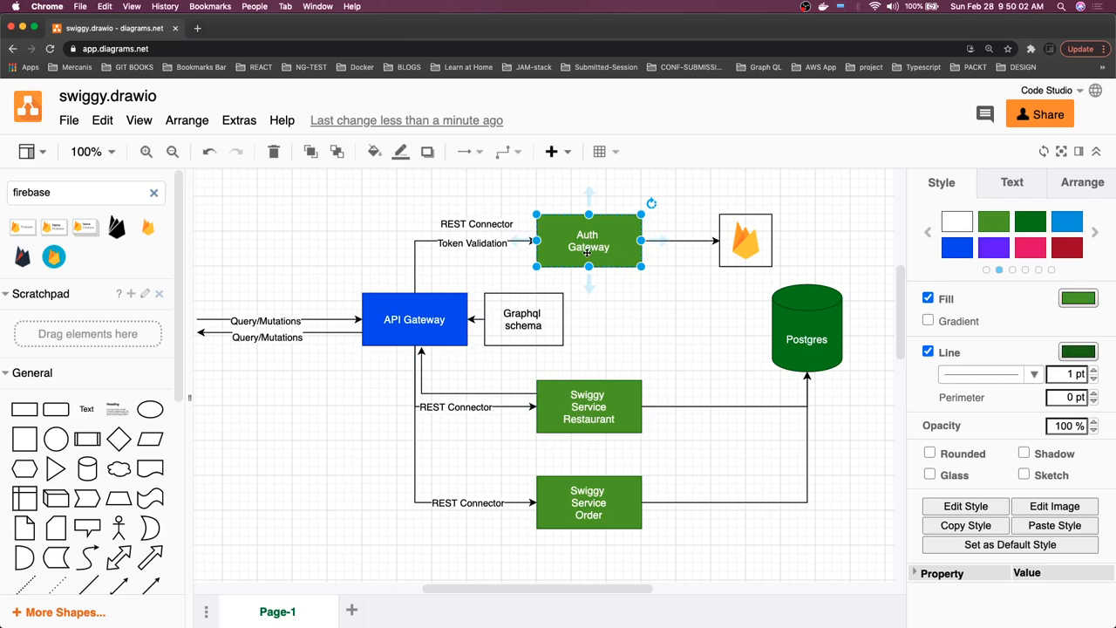
{"action": "left_click", "coordinate": [414, 319]}
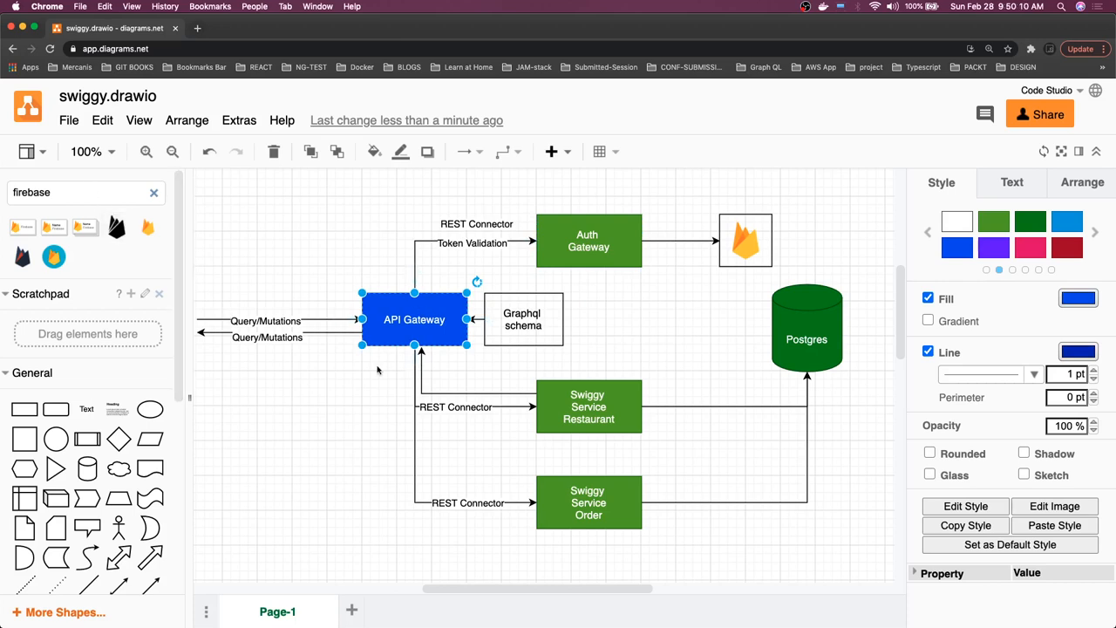
{"action": "mouse_move", "coordinate": [416, 253]}
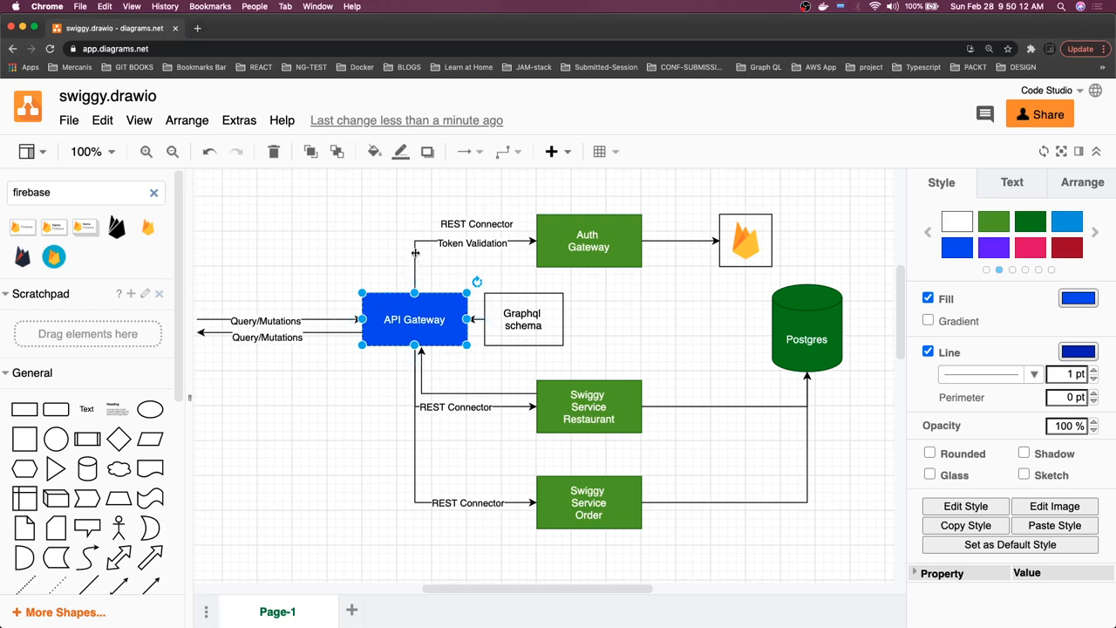
{"action": "left_click", "coordinate": [472, 242]}
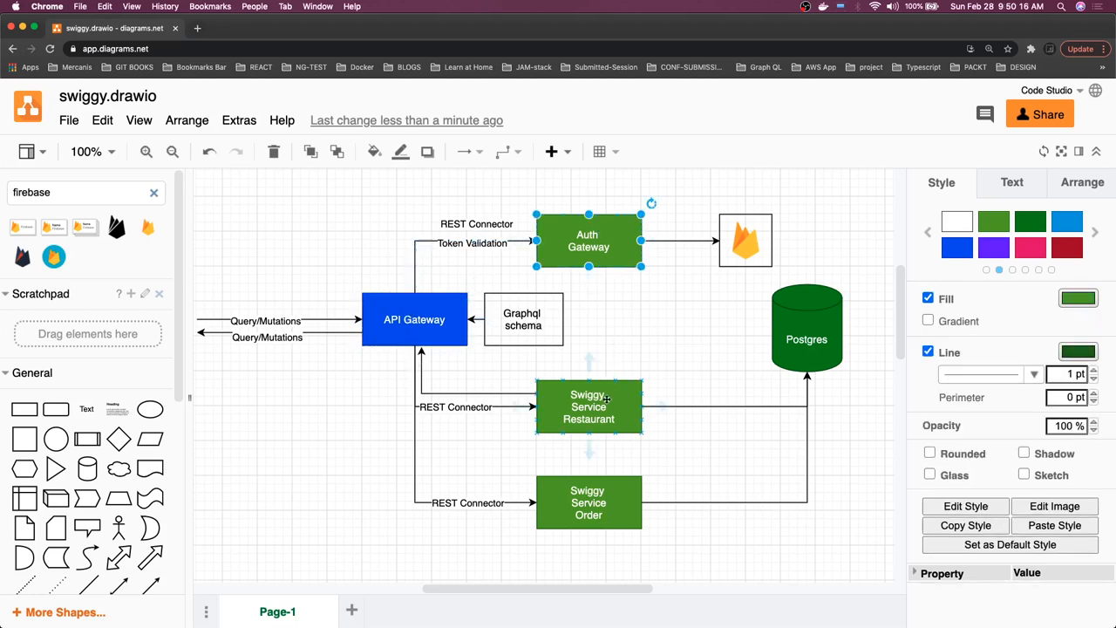
{"action": "left_click", "coordinate": [589, 407]}
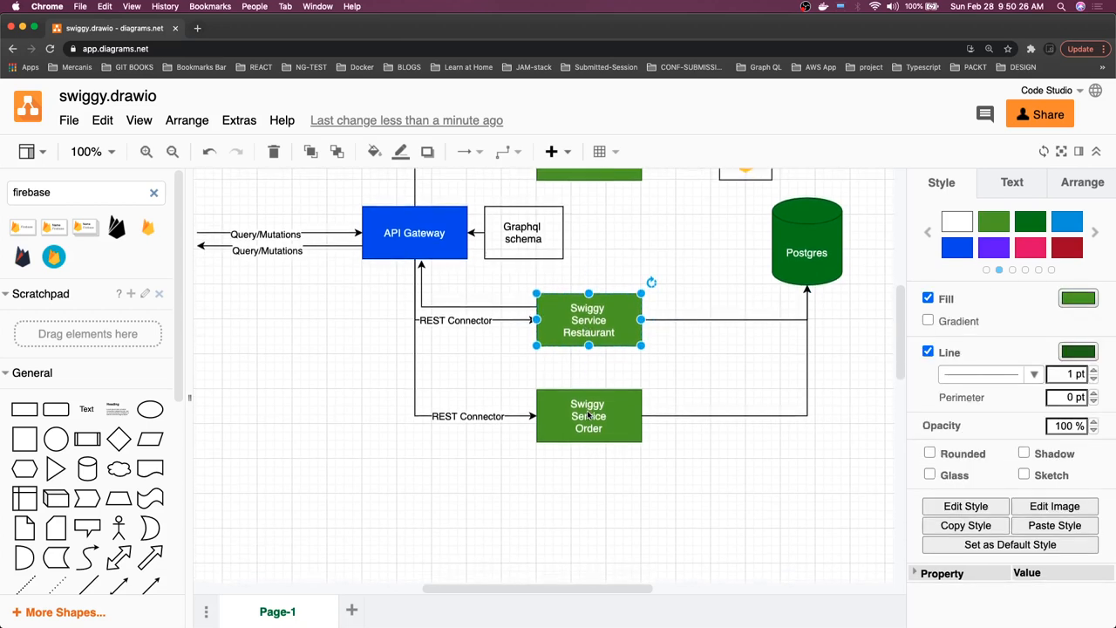
Add a large empty rectangle below the service boxes.
{"action": "scroll", "scroll_direction": "down", "scroll_amount": 3}
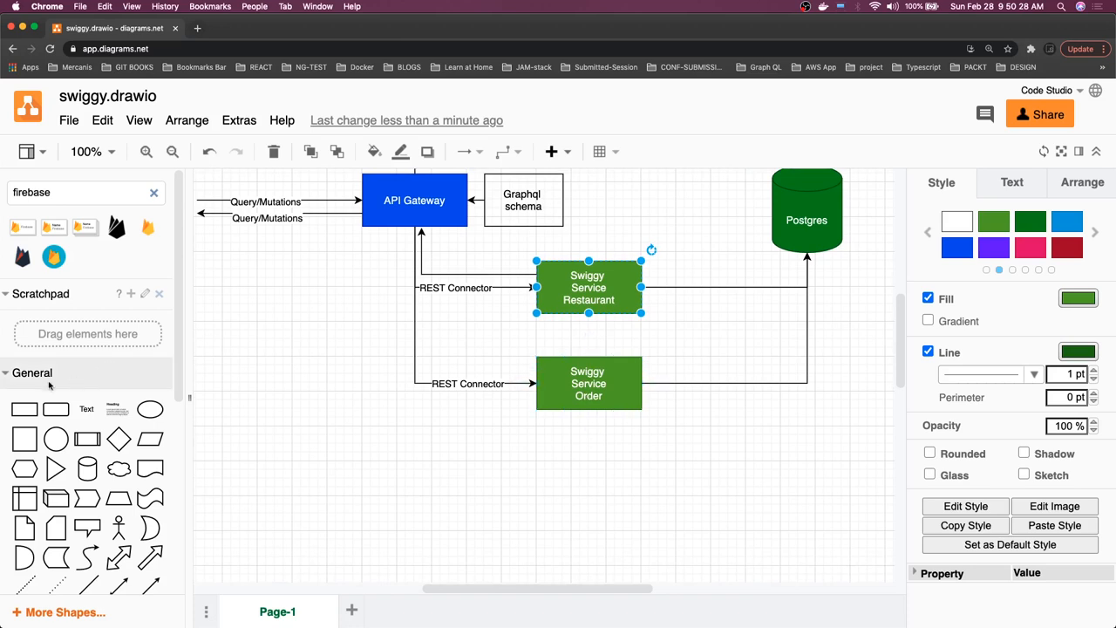
{"action": "left_click_drag", "start_coordinate": [405, 435], "coordinate": [513, 490]}
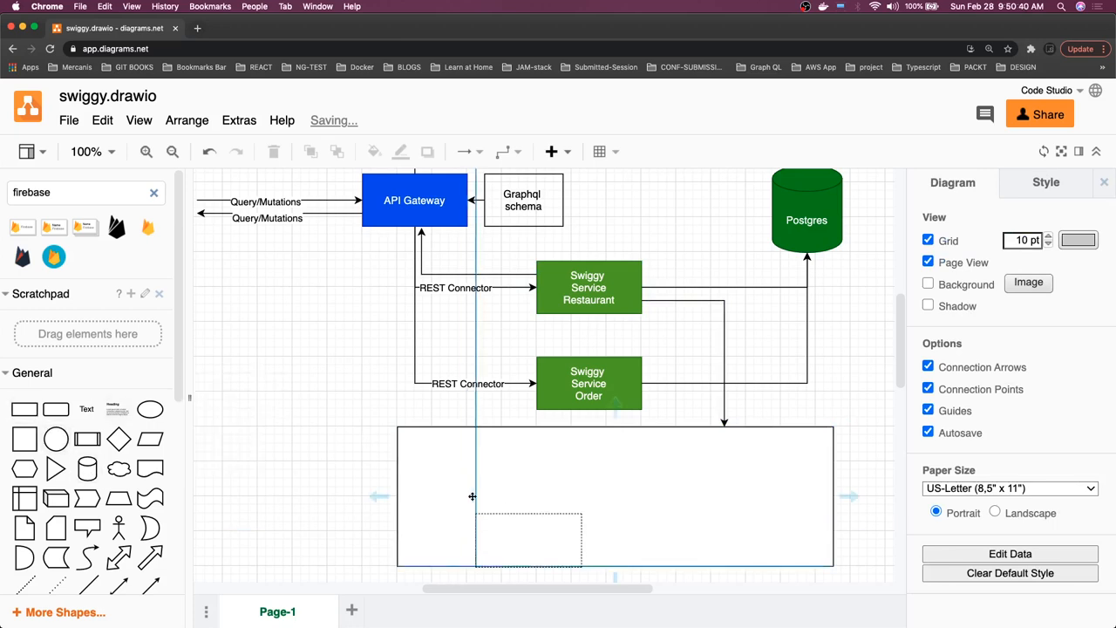
Place boxes labelled DTO and controllers inside the container, plus a third box.
{"action": "left_click", "coordinate": [476, 478]}
{"action": "type", "text": "D"}
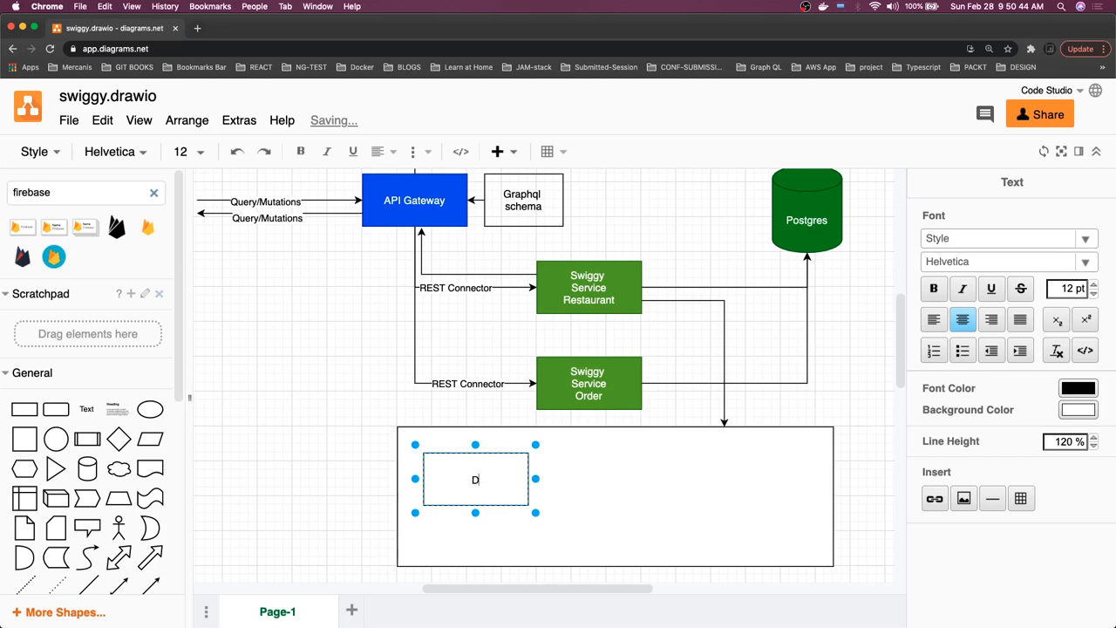
{"action": "type", "text": "TO"}
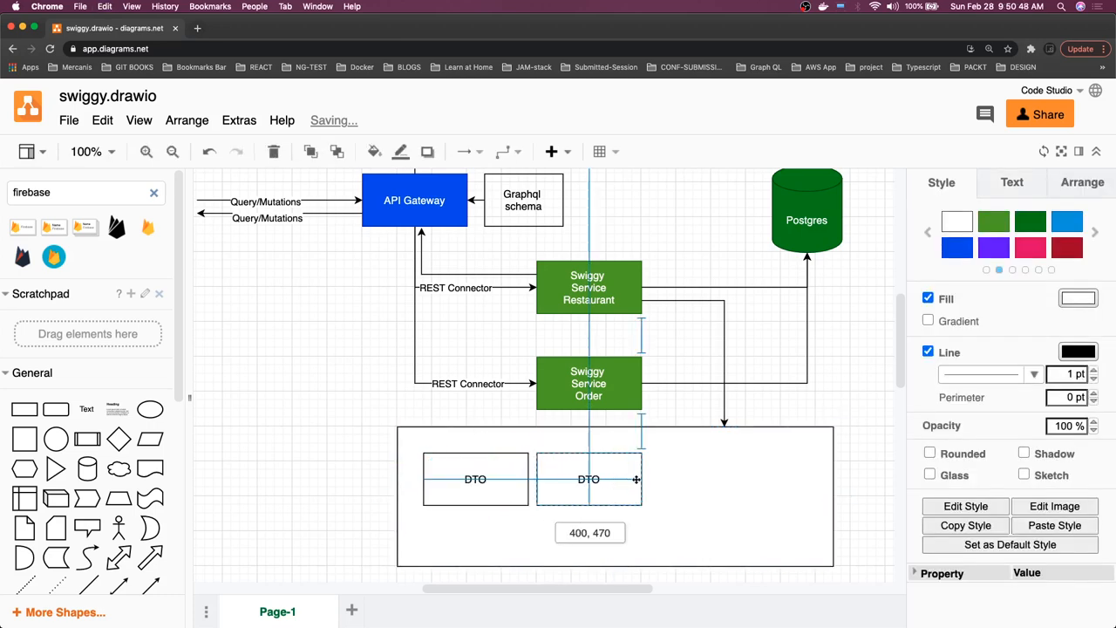
{"action": "double_click", "coordinate": [606, 479]}
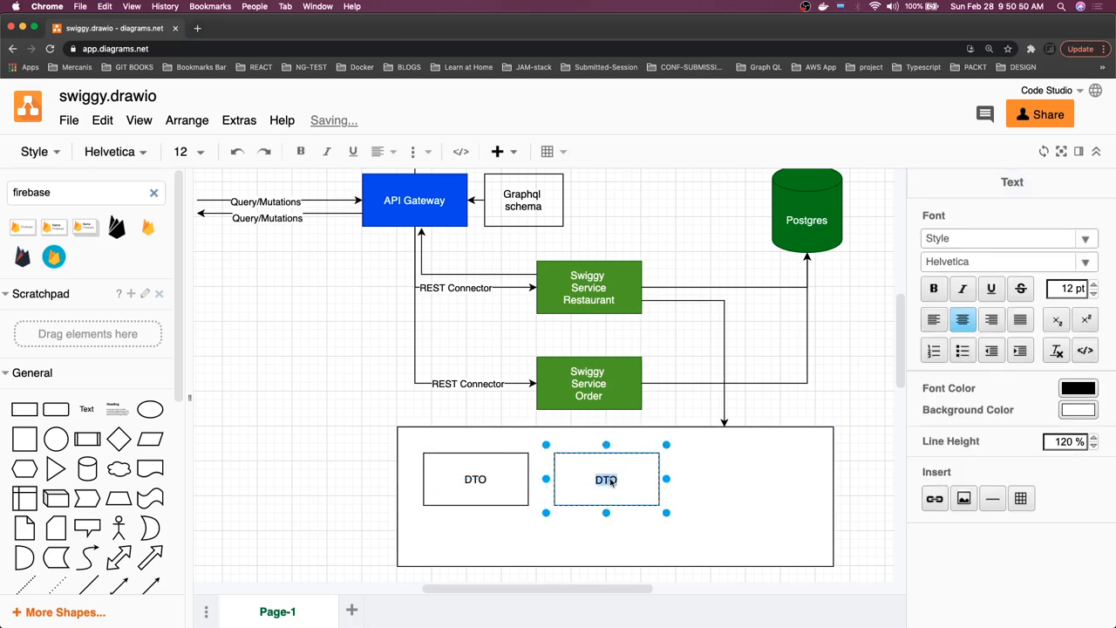
{"action": "type", "text": "controllers"}
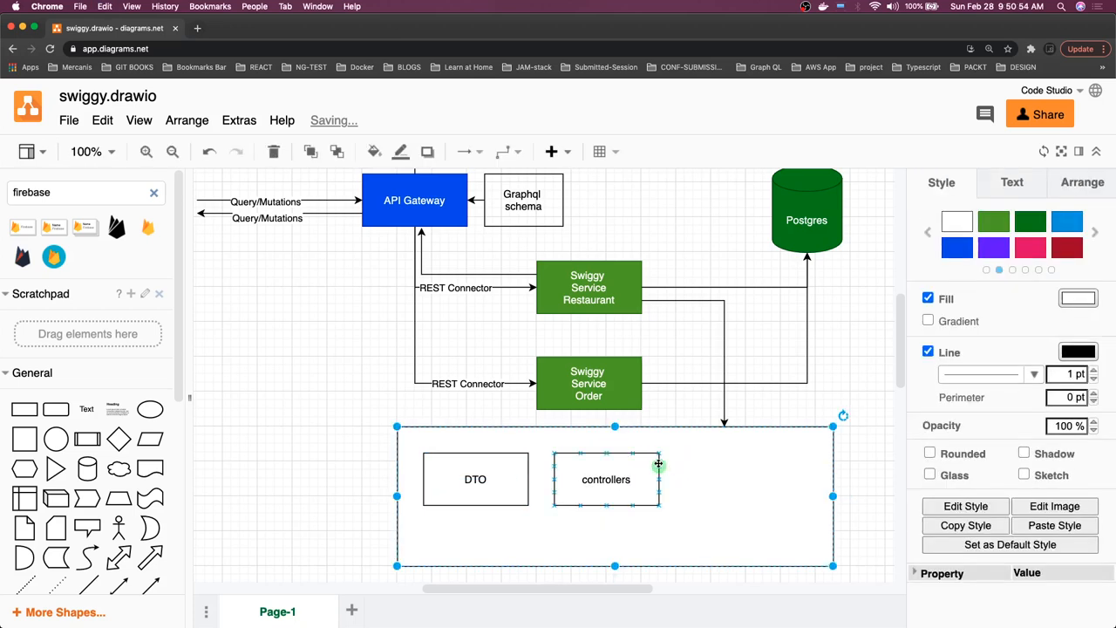
{"action": "left_click_drag", "start_coordinate": [606, 479], "coordinate": [623, 488]}
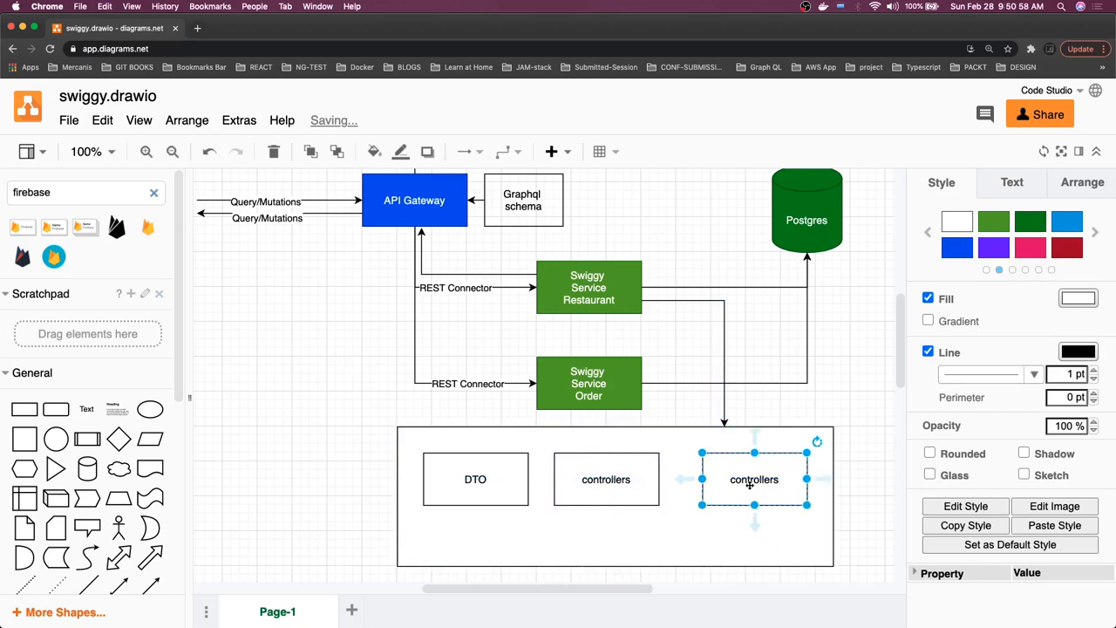
{"action": "double_click", "coordinate": [755, 478]}
{"action": "type", "text": "Services"}
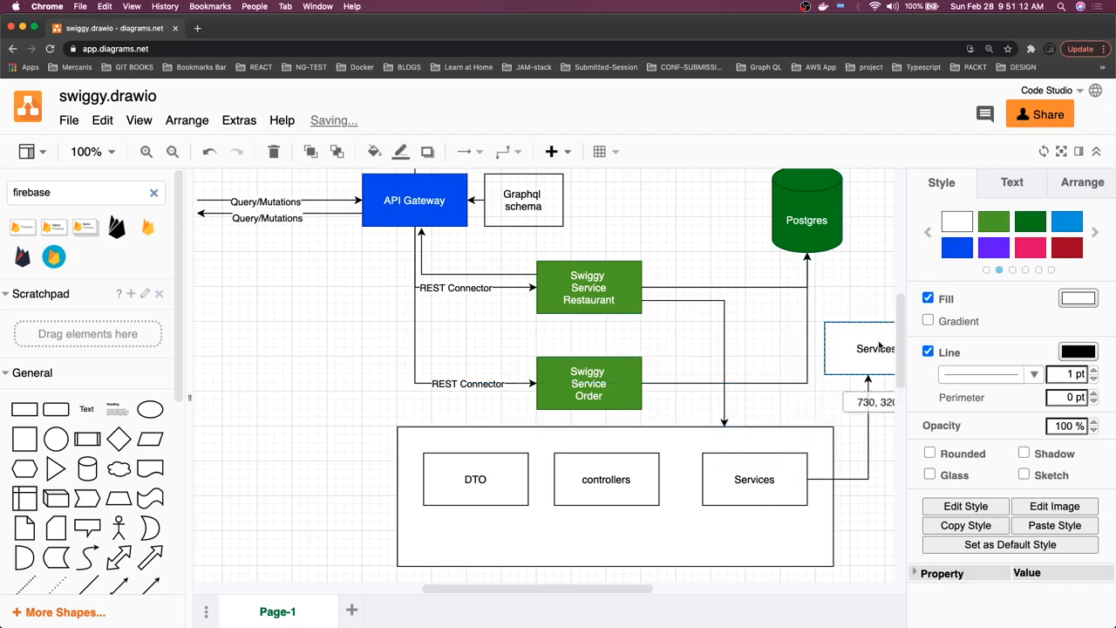
Label the box beside the container TypeORM and connect it to the Postgres database.
{"action": "double_click", "coordinate": [874, 349]}
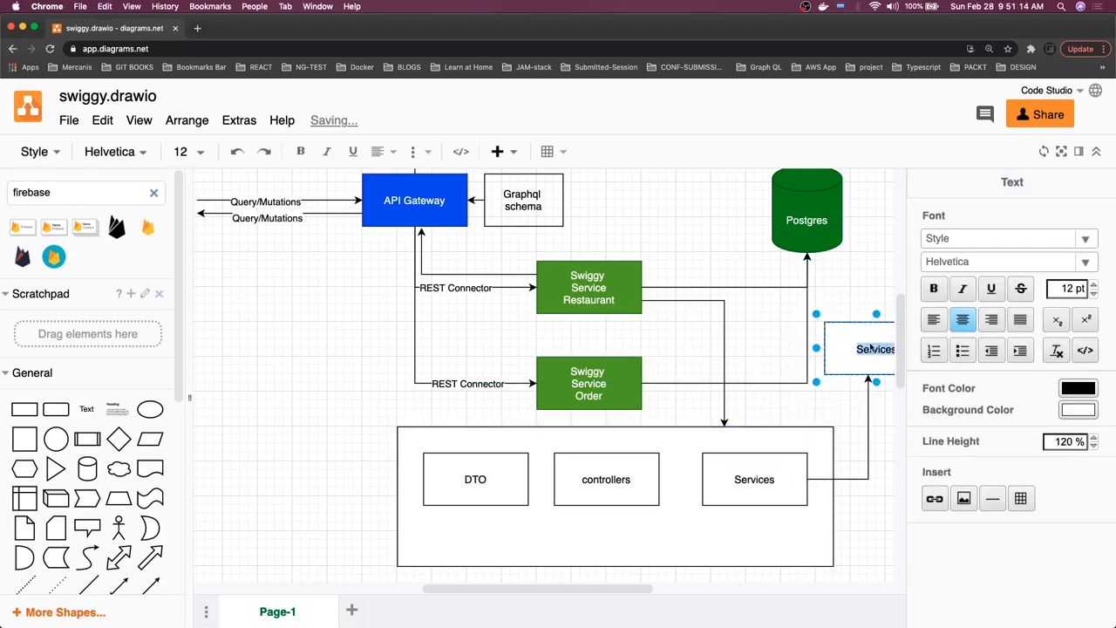
{"action": "type", "text": "TypeOM"}
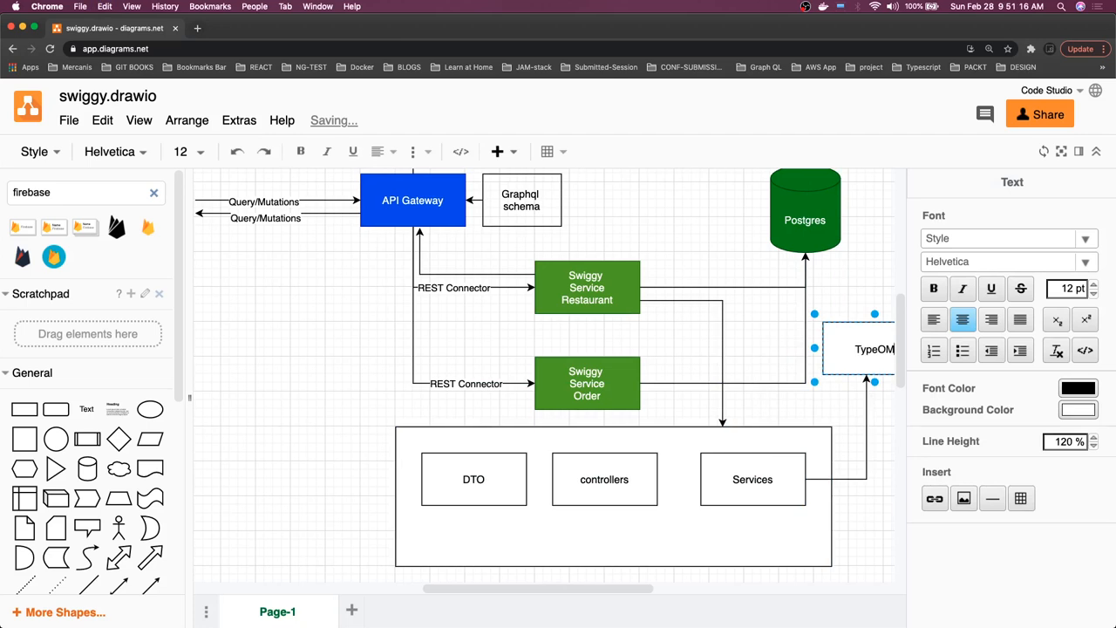
{"action": "left_click", "coordinate": [845, 273]}
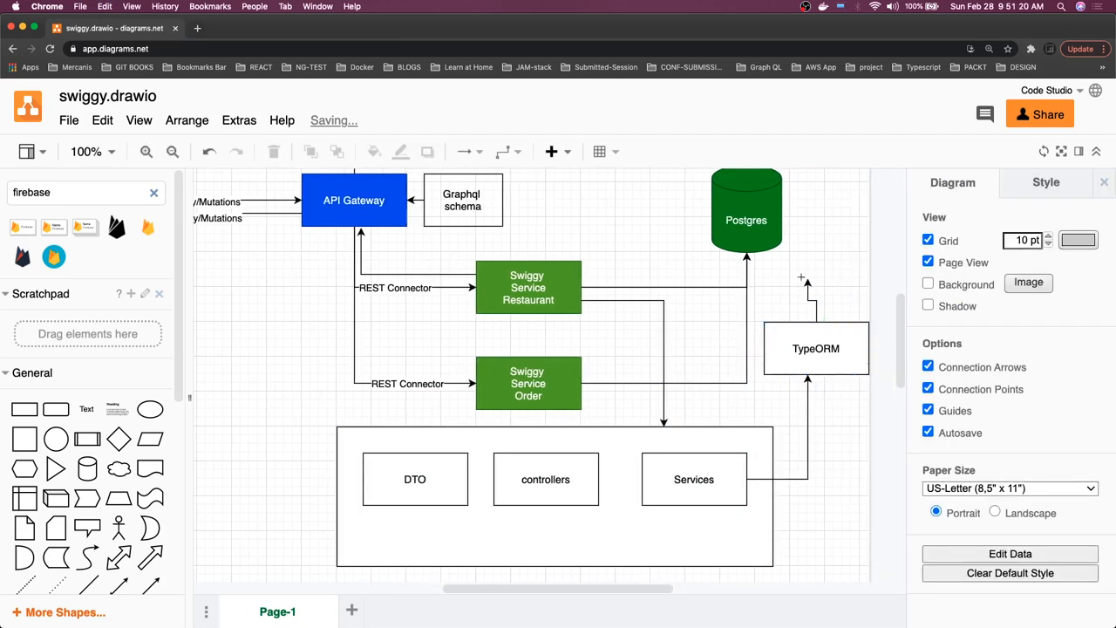
{"action": "left_click", "coordinate": [789, 286]}
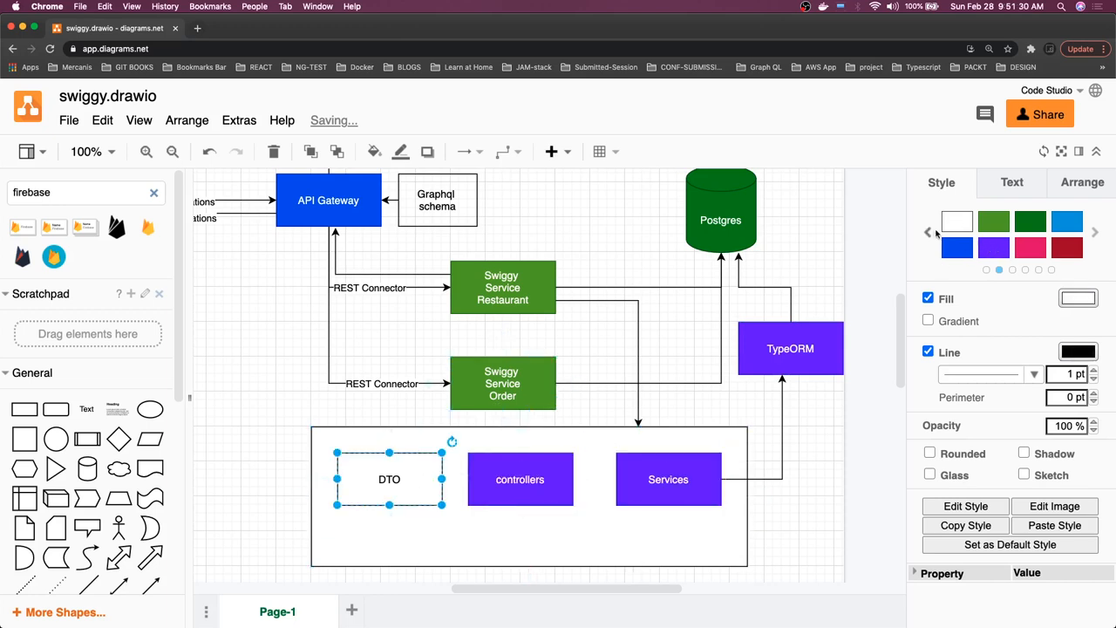
Copy controllers into an Entities box beneath Services, with an arrow up into Services.
{"action": "left_click", "coordinate": [520, 479]}
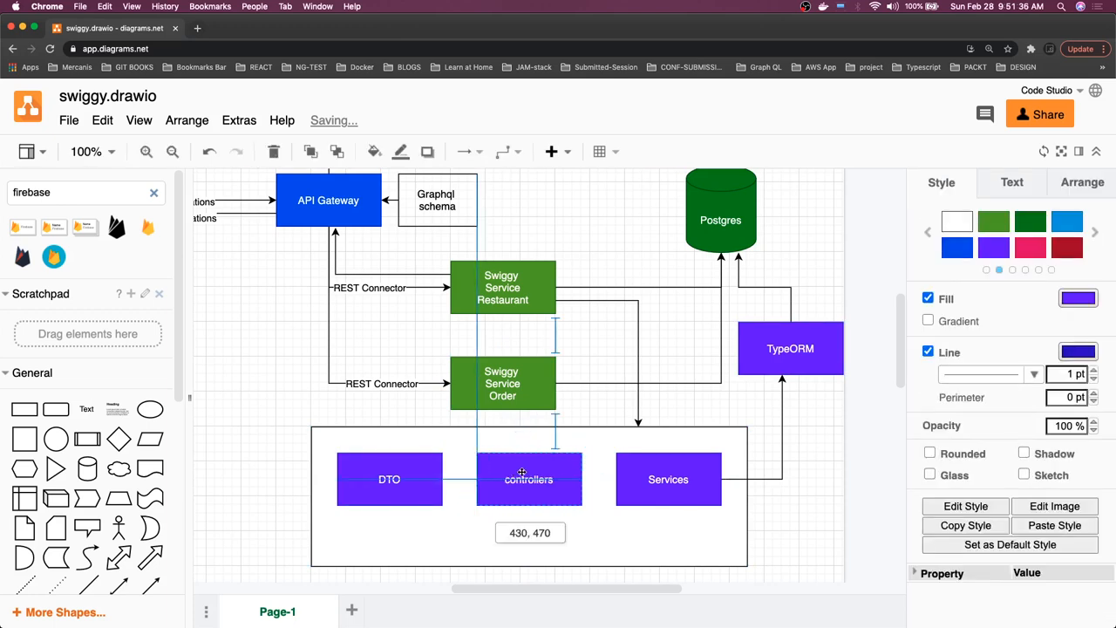
{"action": "left_click_drag", "start_coordinate": [528, 479], "coordinate": [537, 540]}
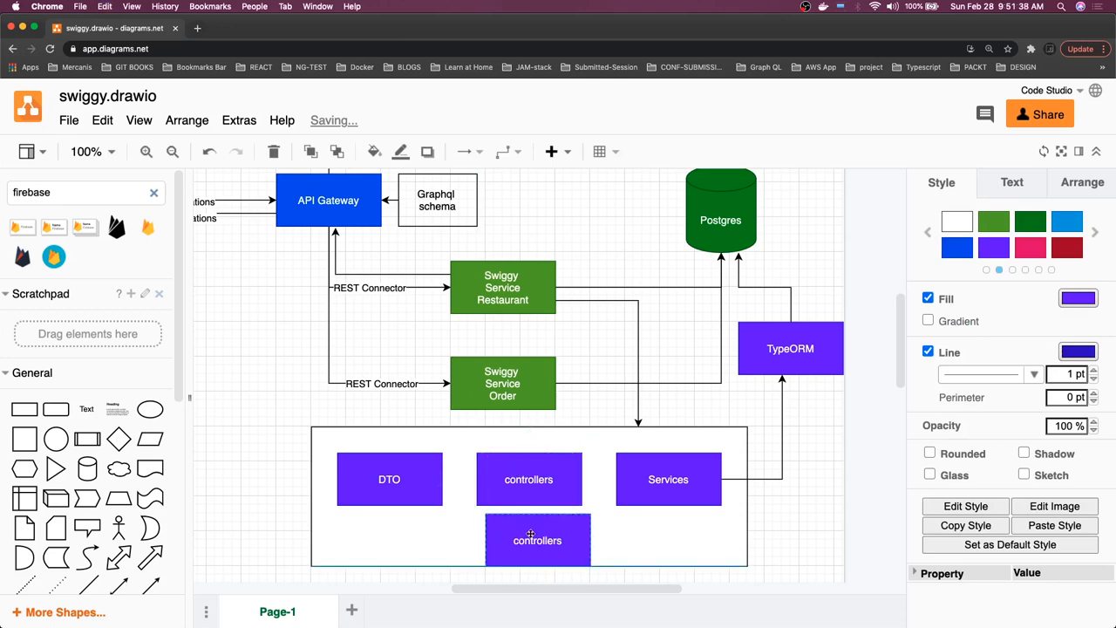
{"action": "left_click", "coordinate": [537, 540]}
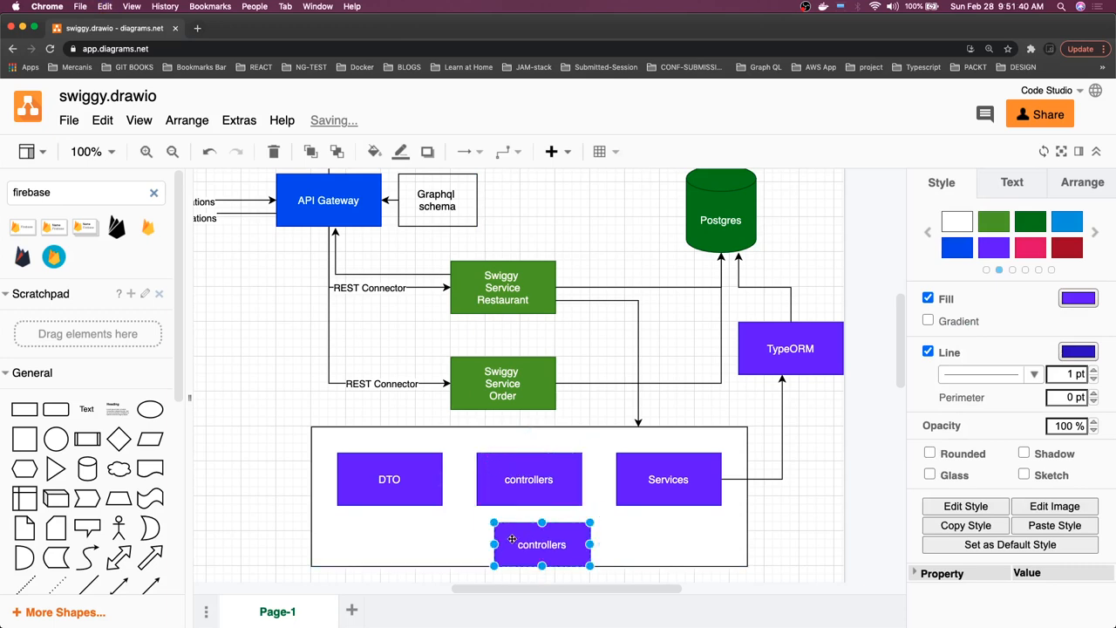
{"action": "double_click", "coordinate": [541, 544]}
{"action": "type", "text": "Entities"}
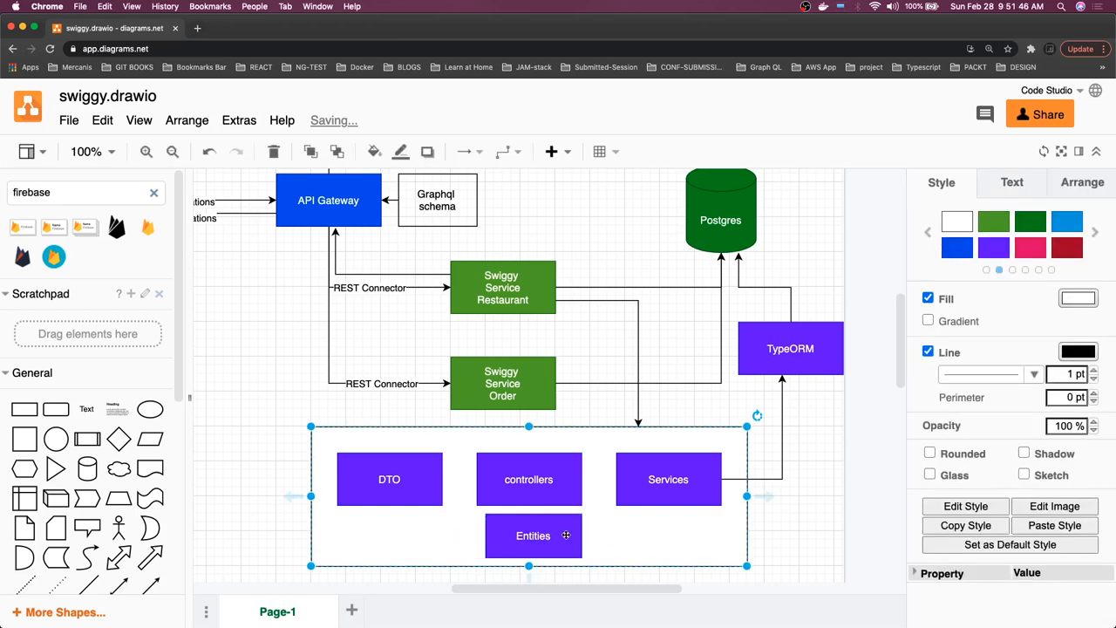
{"action": "left_click_drag", "start_coordinate": [533, 536], "coordinate": [637, 535]}
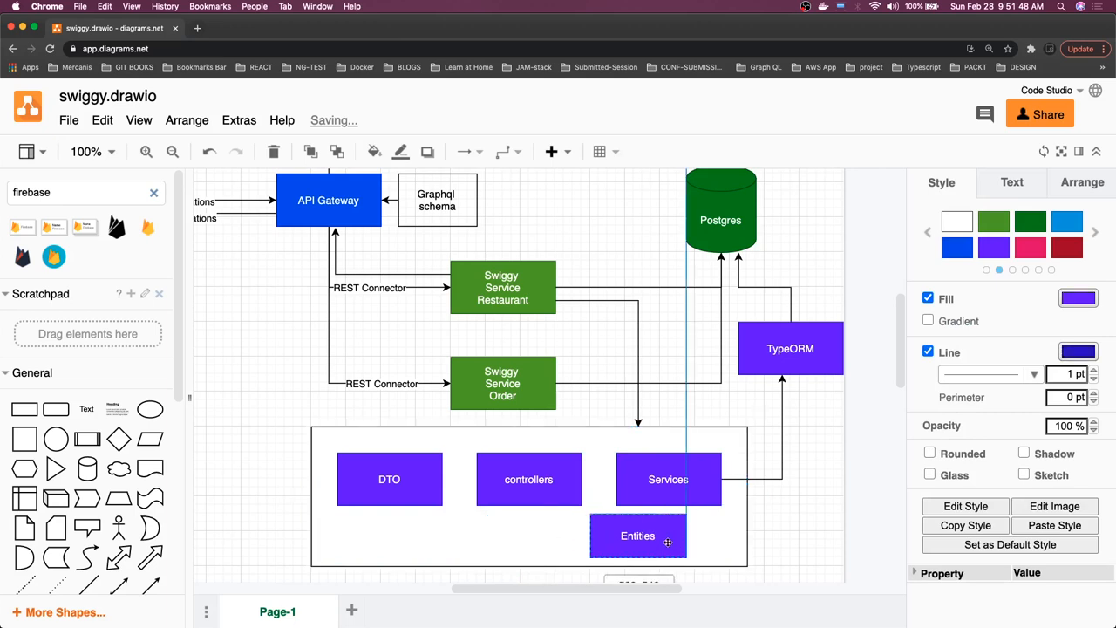
{"action": "left_click", "coordinate": [638, 536]}
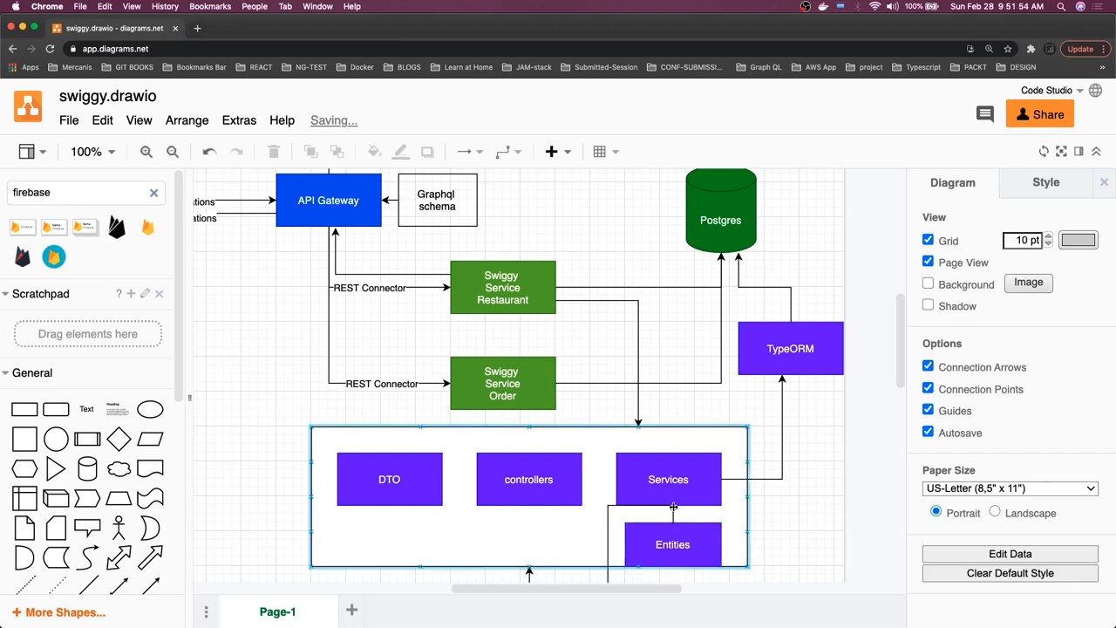
{"action": "left_click", "coordinate": [673, 544]}
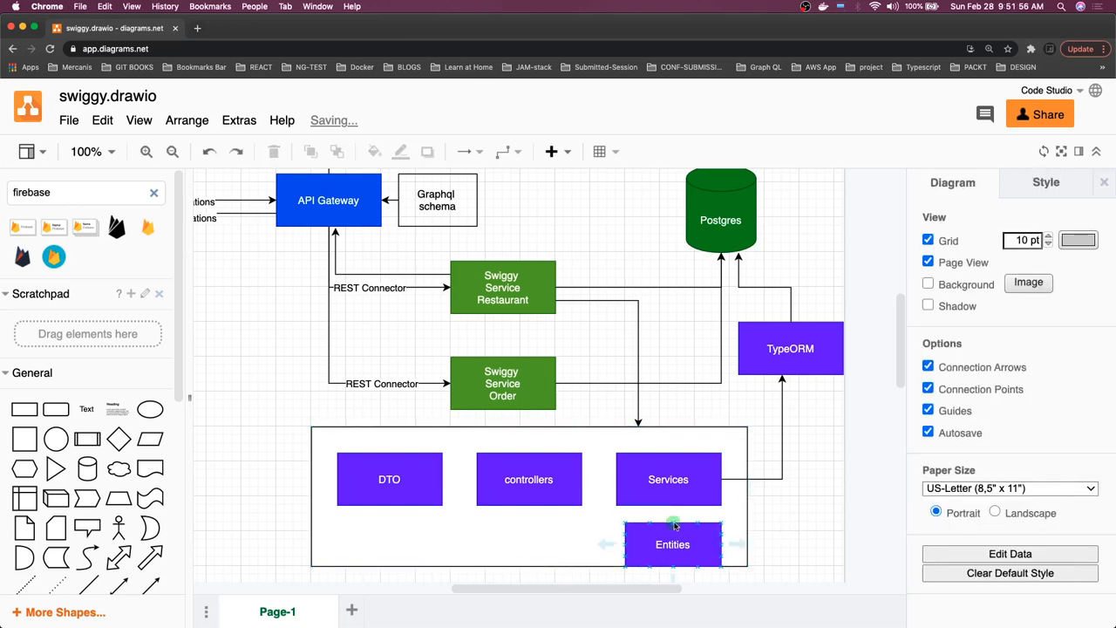
{"action": "left_click", "coordinate": [669, 479]}
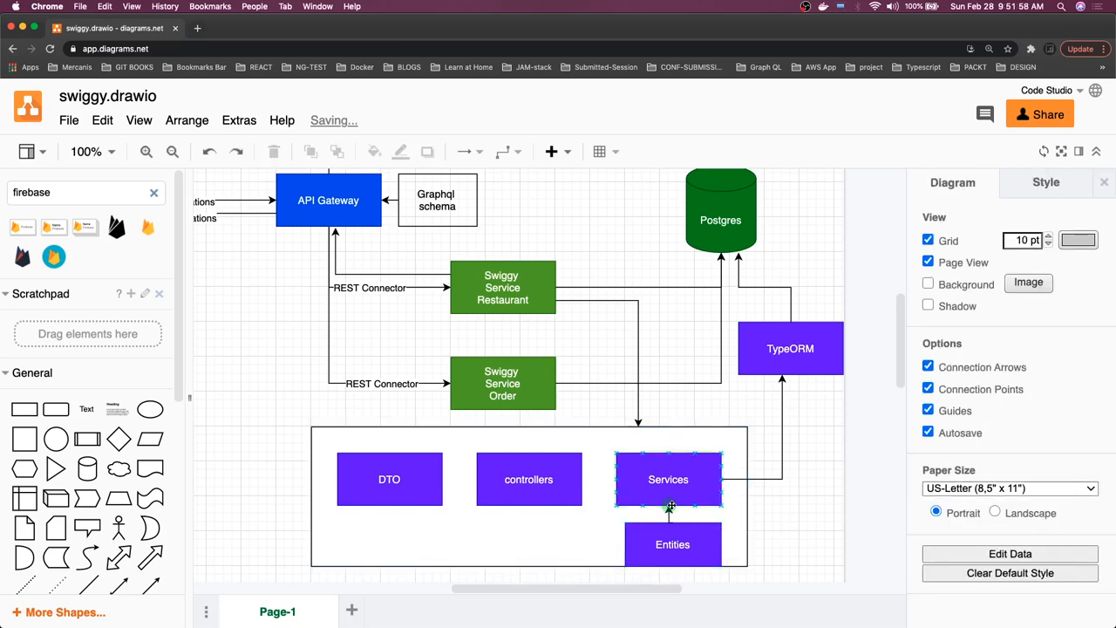
{"action": "left_click", "coordinate": [672, 545]}
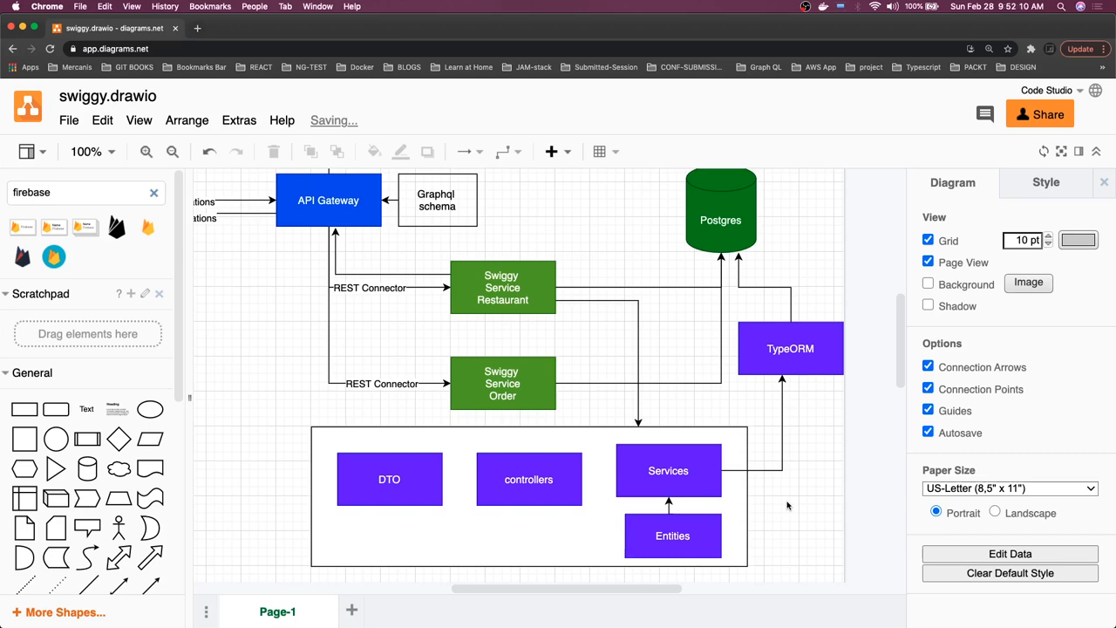
{"action": "left_click", "coordinate": [529, 478]}
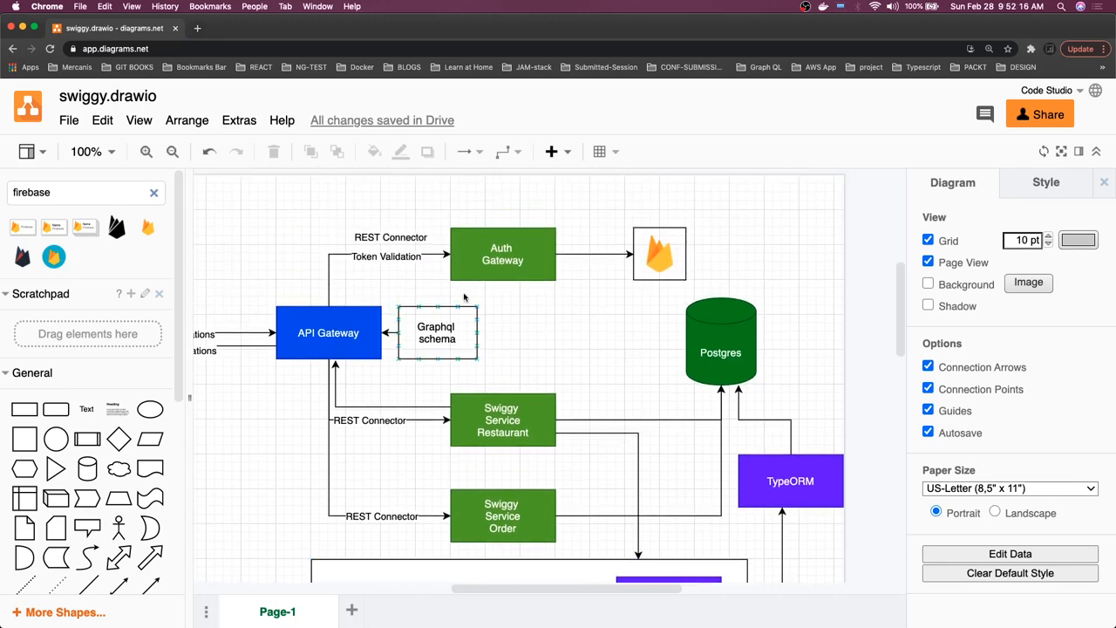
{"action": "left_click", "coordinate": [502, 254]}
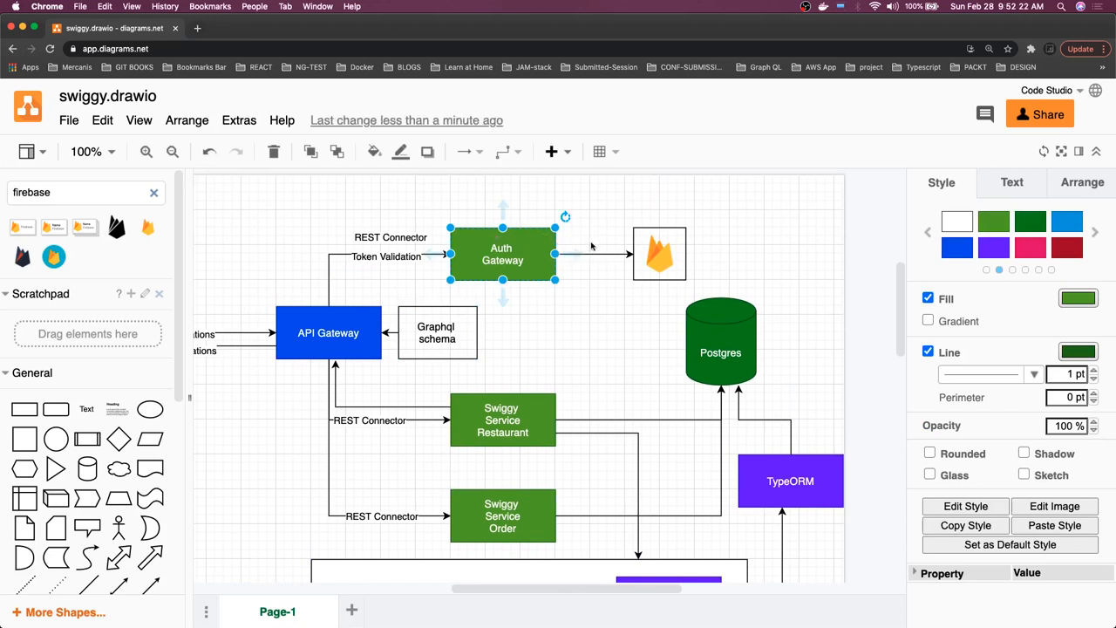
{"action": "mouse_move", "coordinate": [537, 193]}
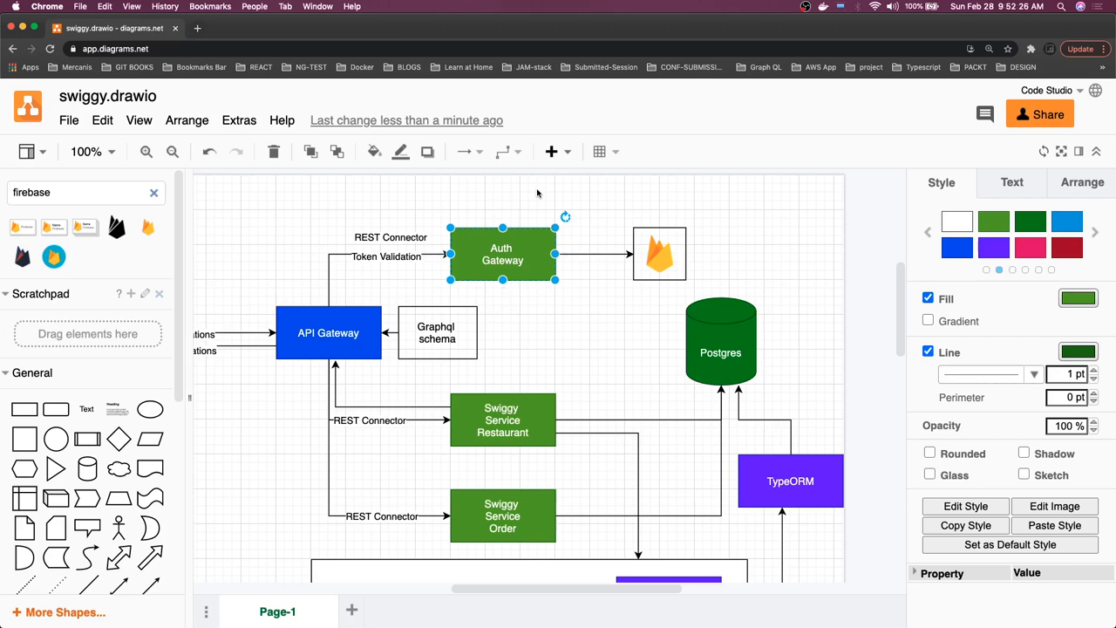
{"action": "mouse_move", "coordinate": [440, 402]}
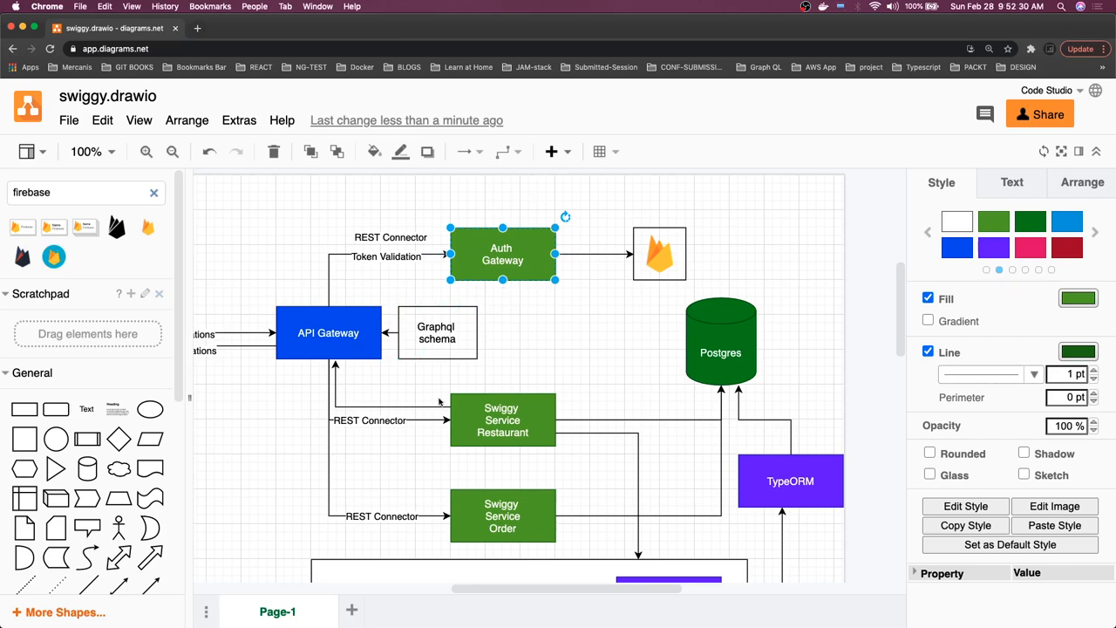
{"action": "scroll", "scroll_direction": "down", "scroll_amount": 3}
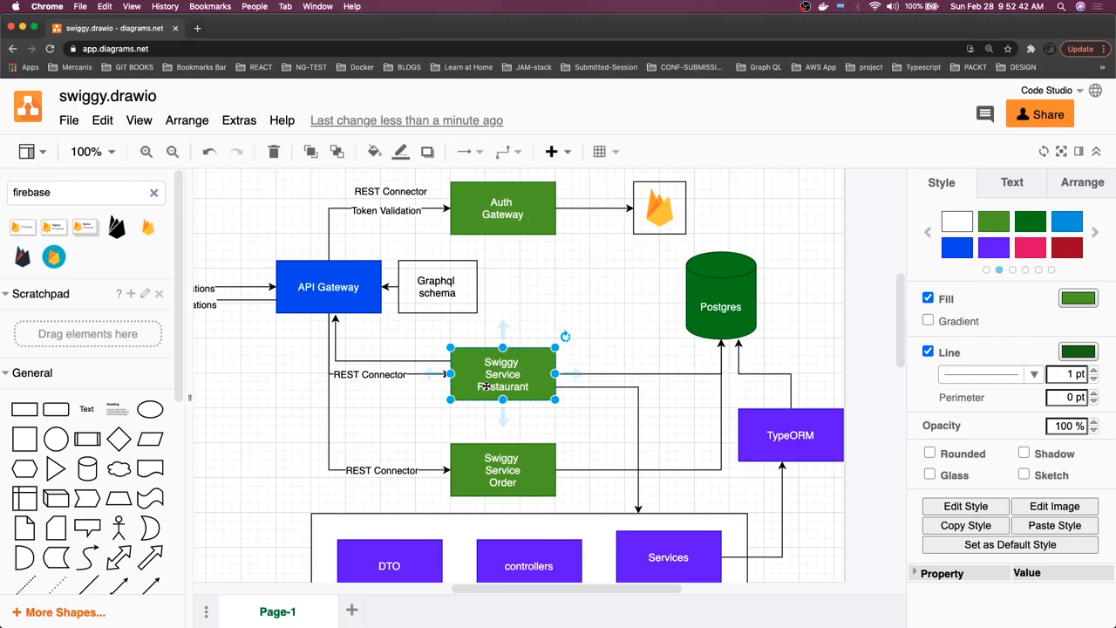
{"action": "left_click", "coordinate": [247, 373]}
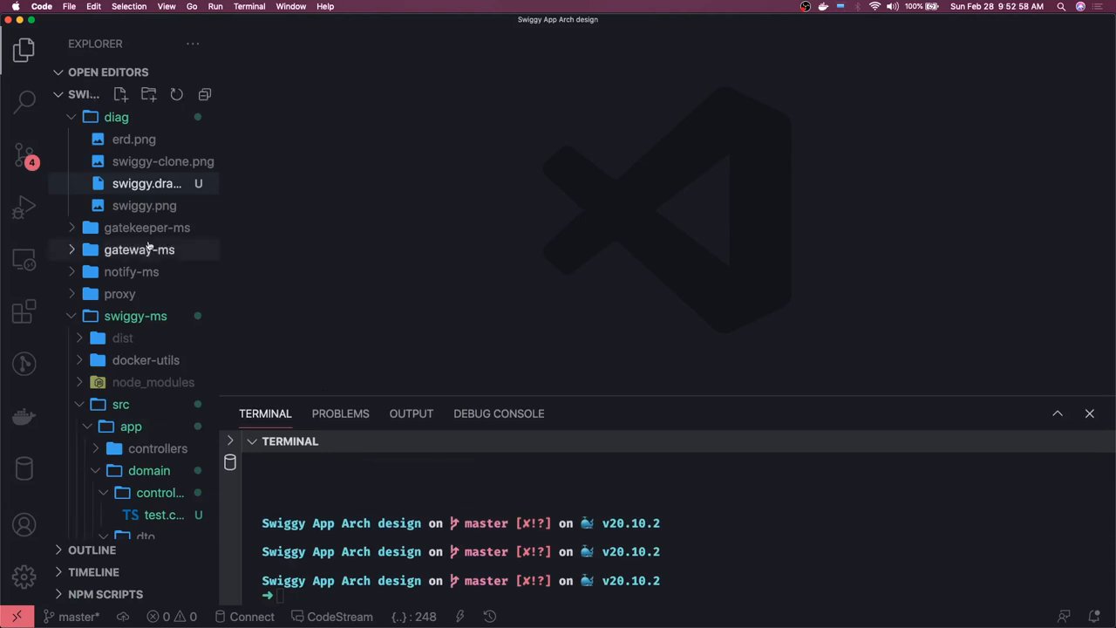
Open diag/erd.png and scroll through the database table diagram.
{"action": "double_click", "coordinate": [144, 205]}
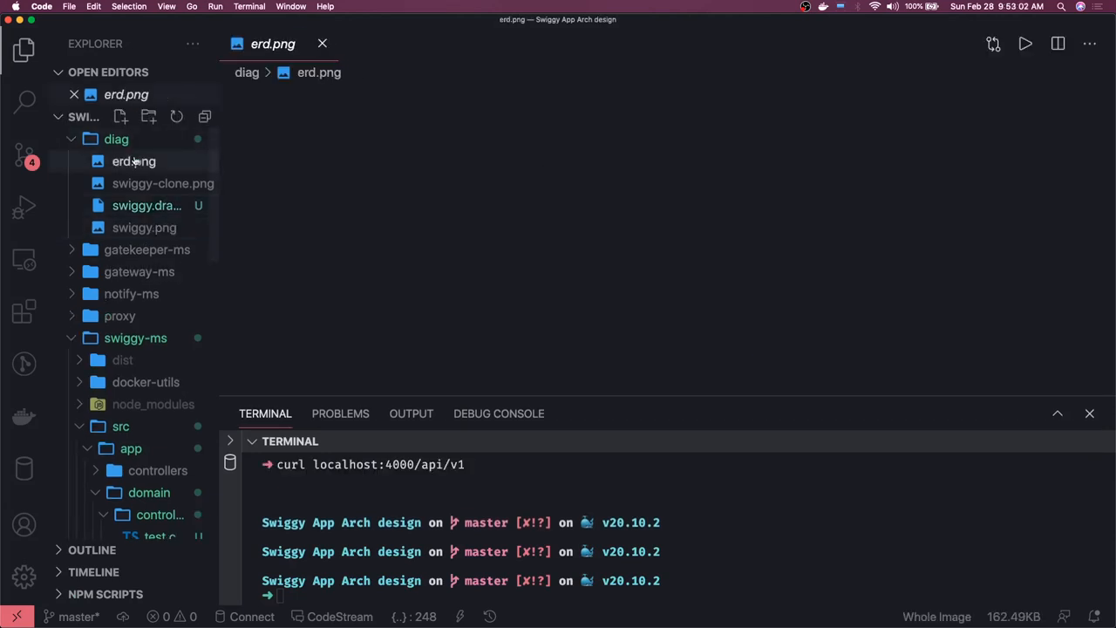
{"action": "left_click", "coordinate": [134, 162]}
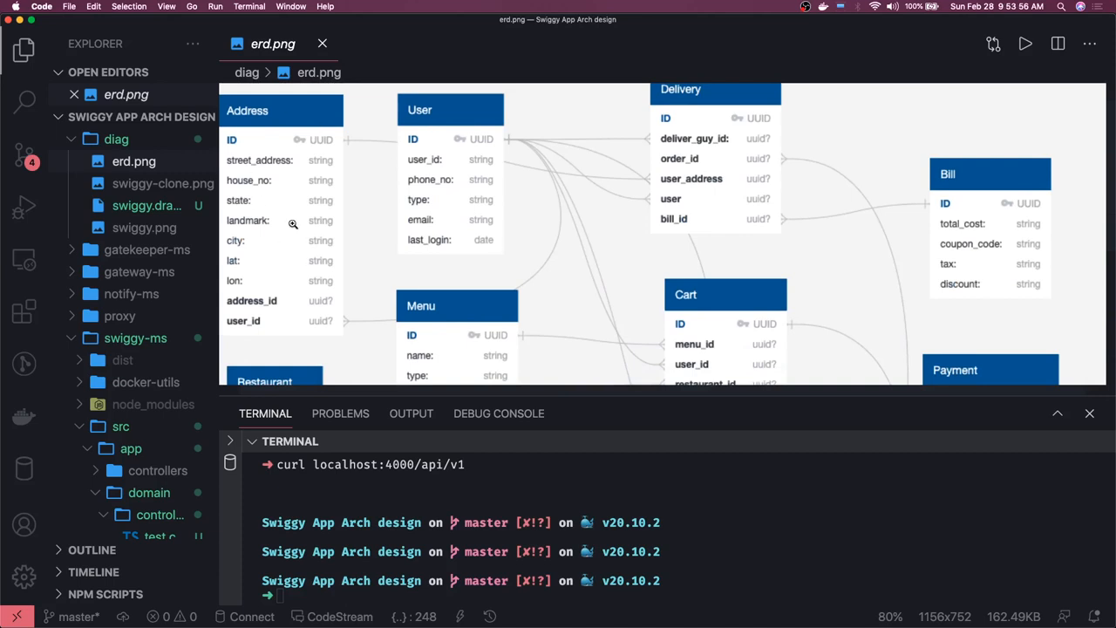
{"action": "scroll", "scroll_direction": "down", "scroll_amount": 3}
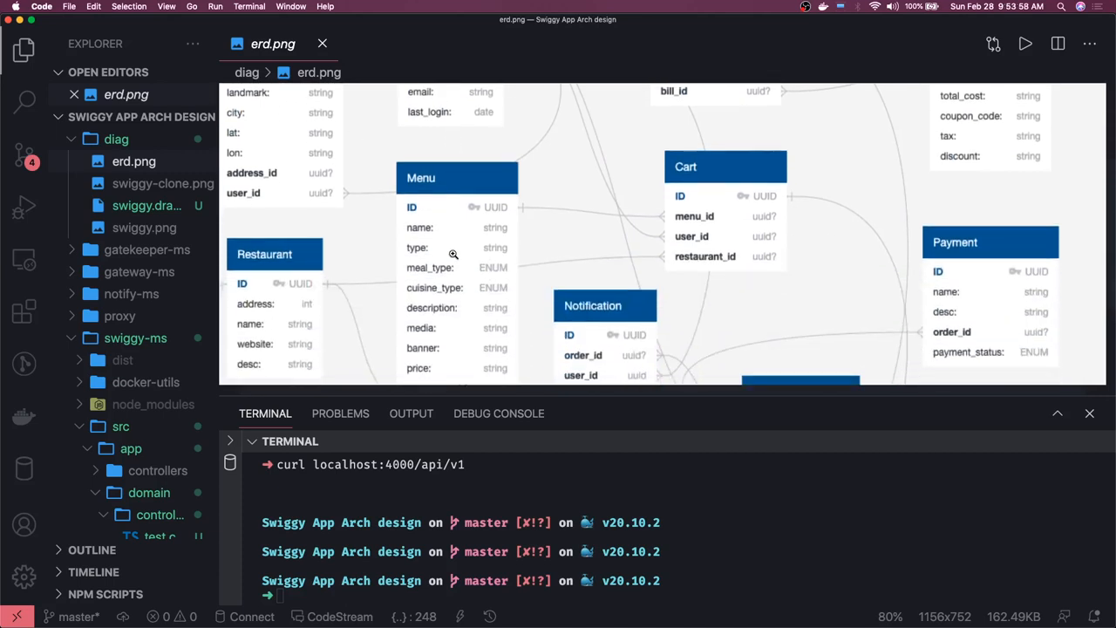
{"action": "scroll", "scroll_direction": "down", "scroll_amount": 3}
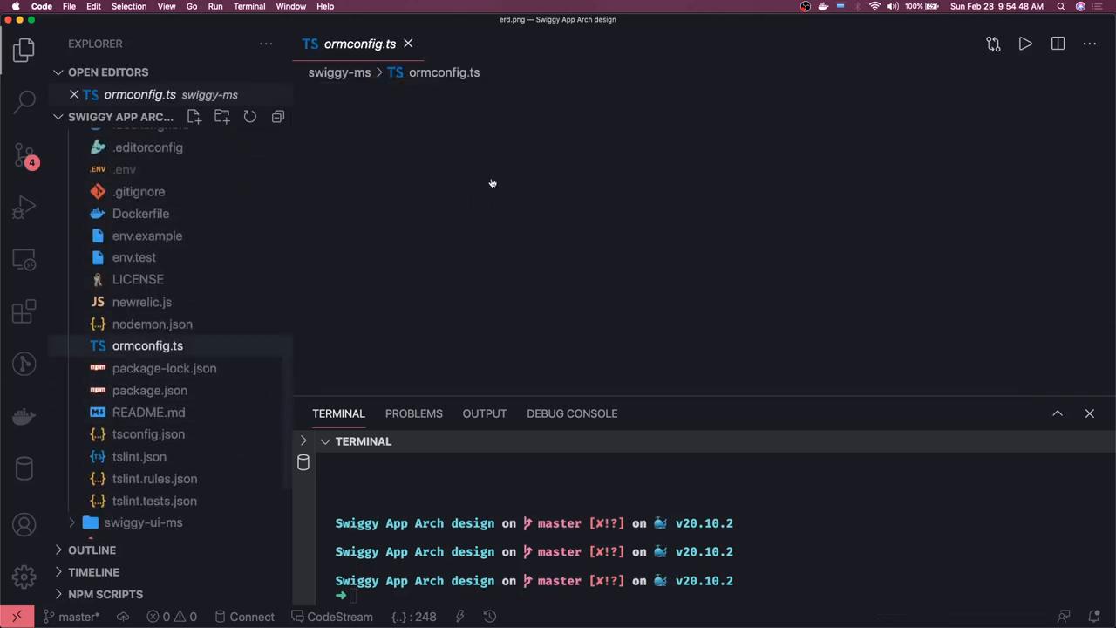
Select the entities paths in ormconfig.ts, then view package.json's typeorm scripts.
{"action": "left_click", "coordinate": [148, 345]}
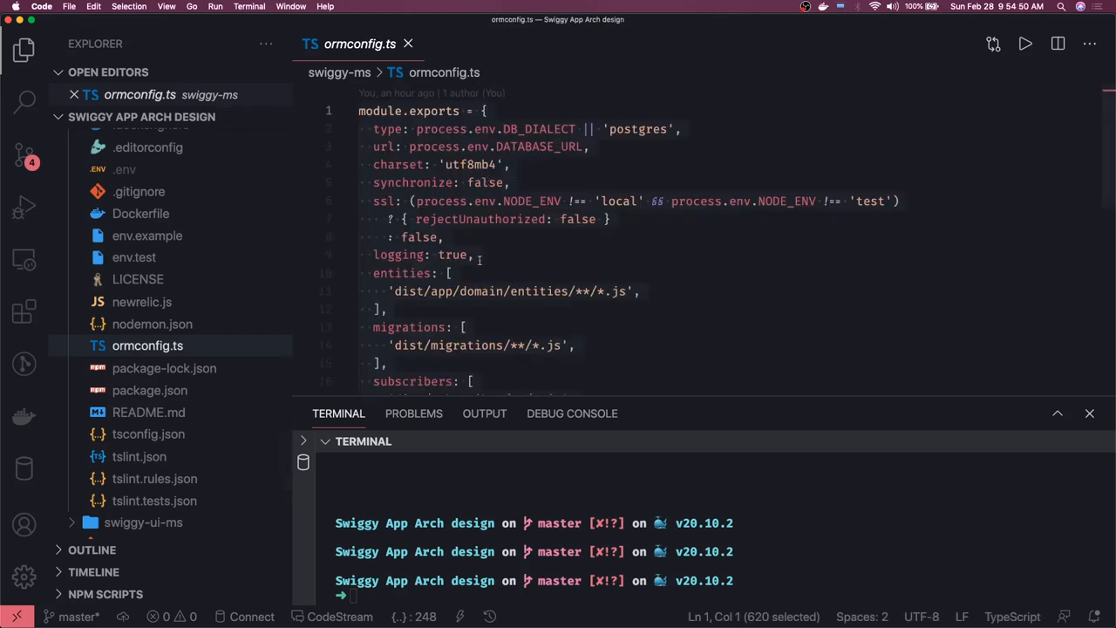
{"action": "left_click", "coordinate": [388, 308]}
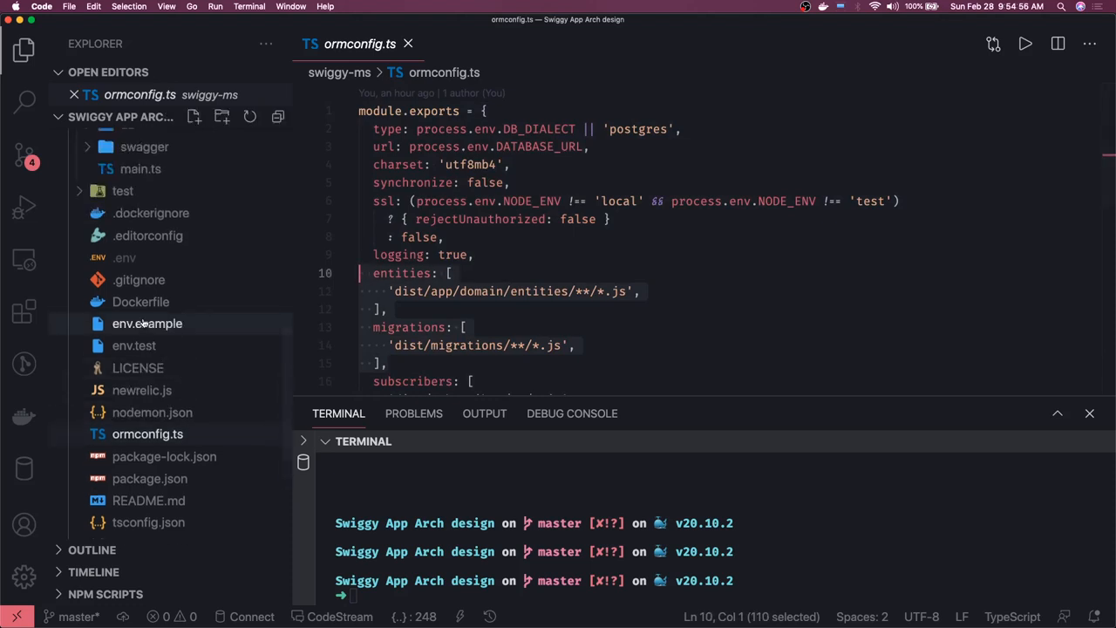
{"action": "scroll", "scroll_direction": "down", "scroll_amount": 3}
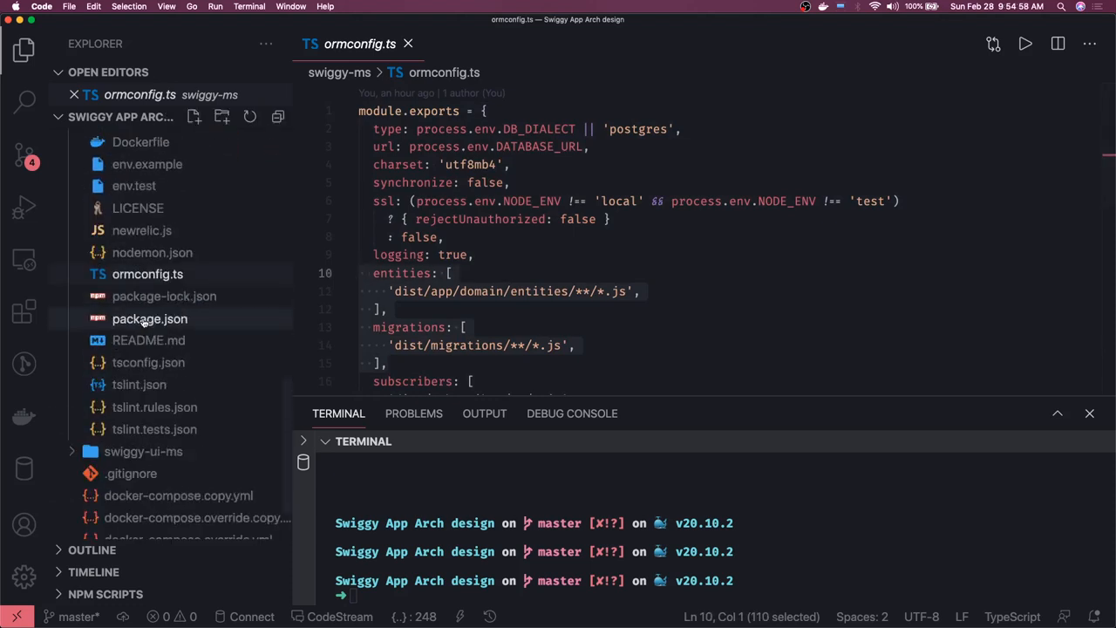
{"action": "left_click", "coordinate": [150, 318]}
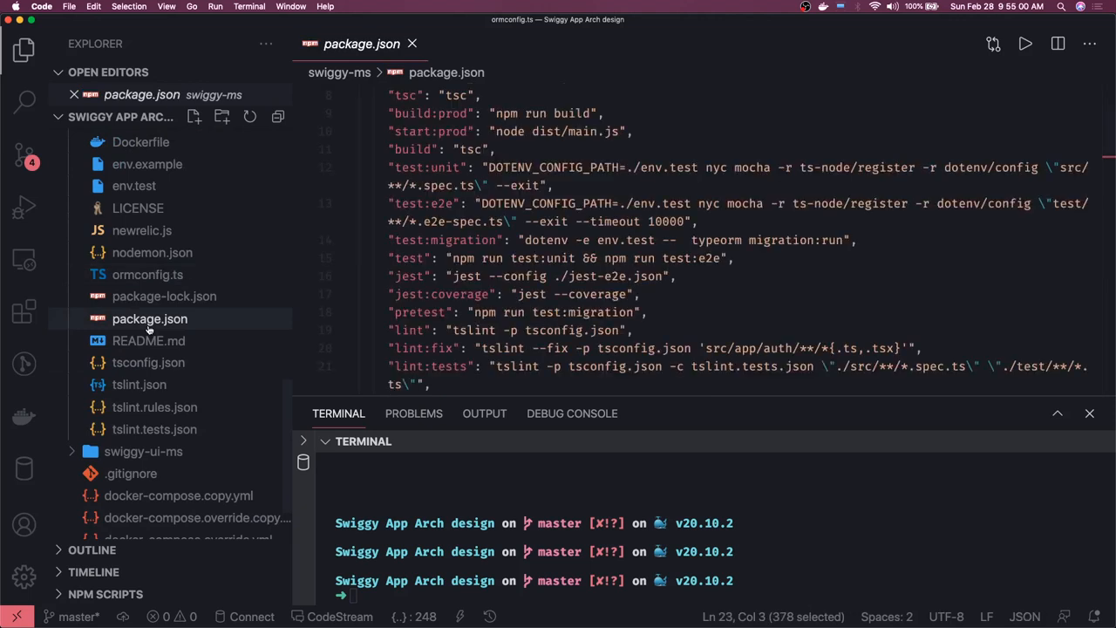
{"action": "scroll", "scroll_direction": "down", "scroll_amount": 3}
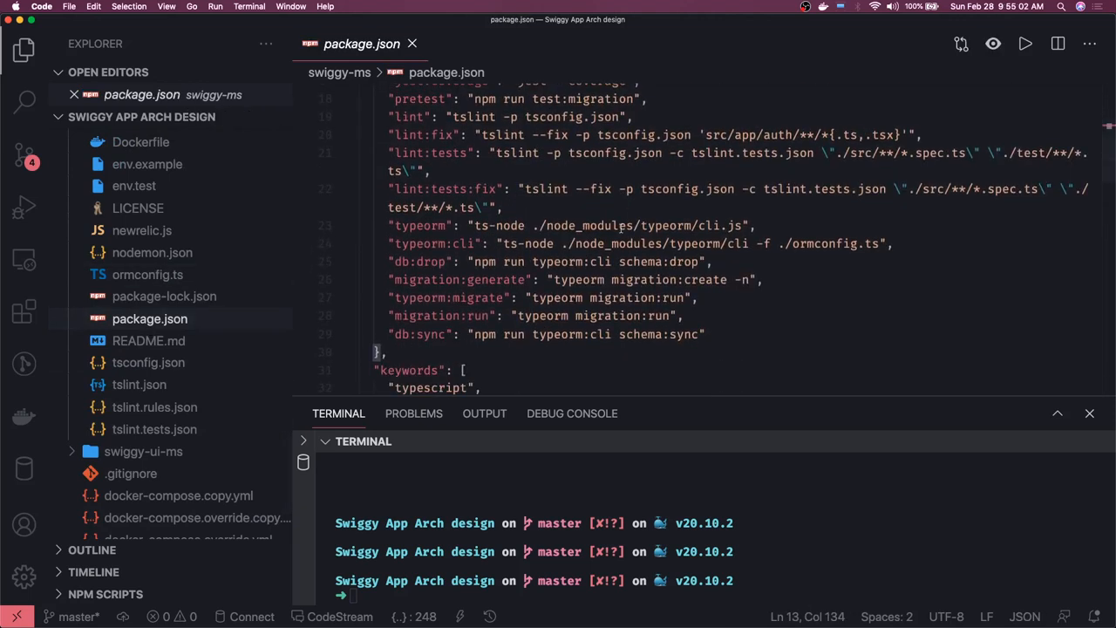